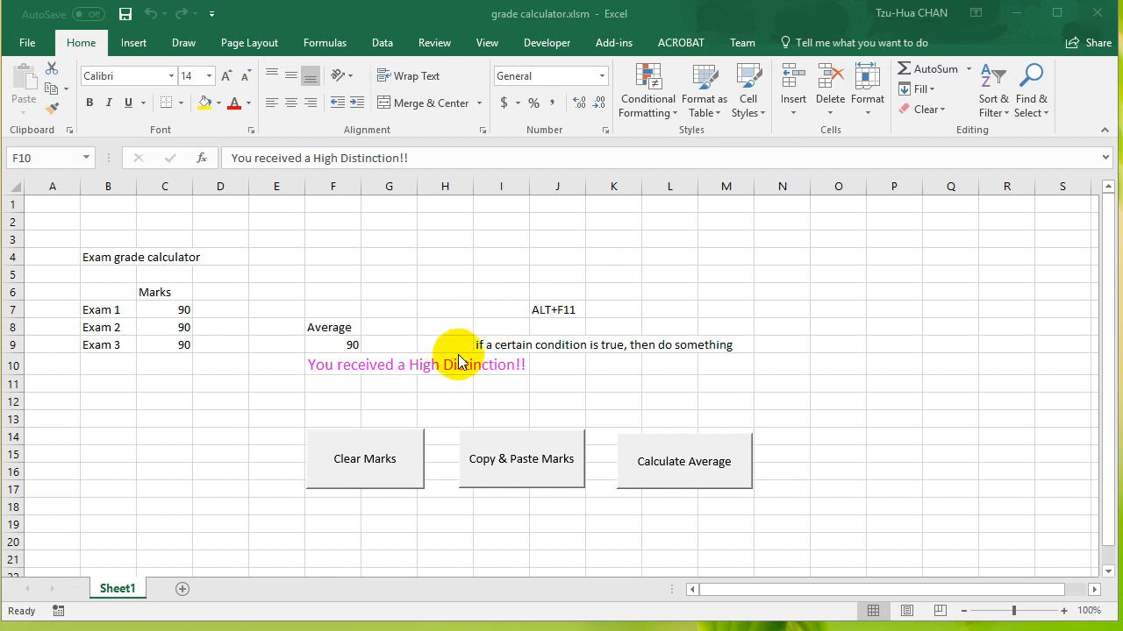
pyautogui.moveTo(482, 379)
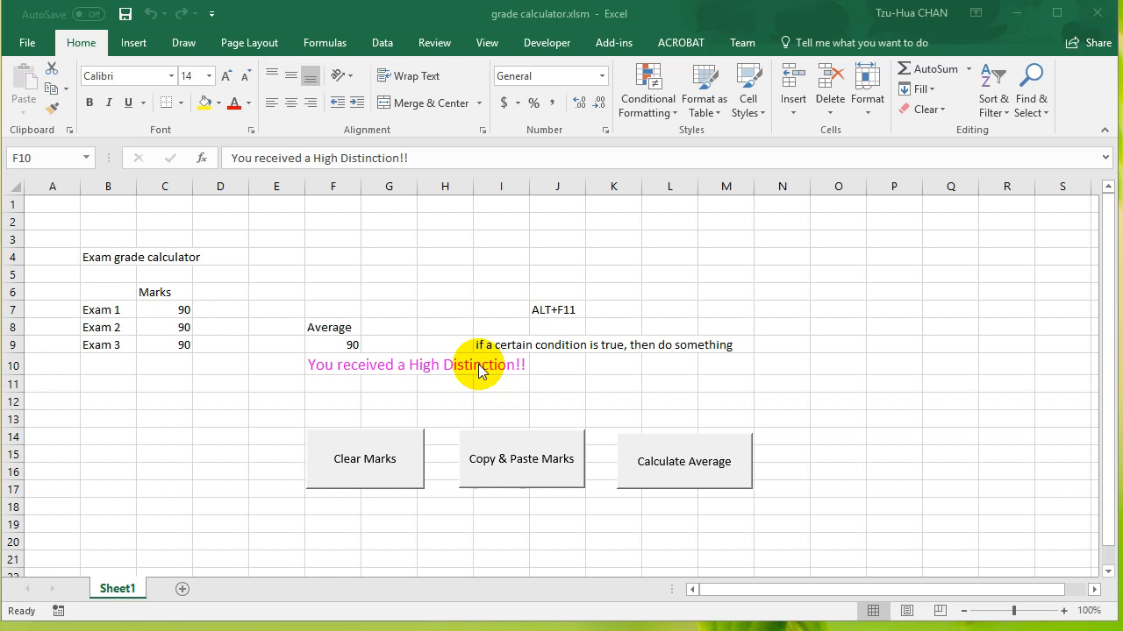
pyautogui.moveTo(470, 376)
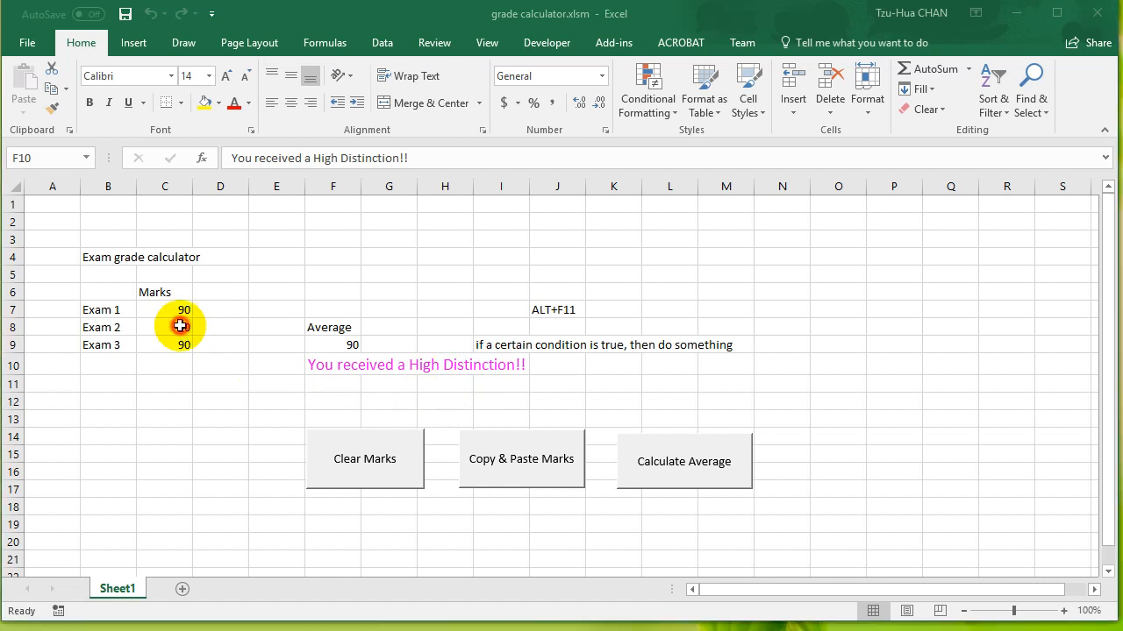
# - Set the exam marks to 50, 30, 80, recalculate to 53.33333 with Pass, and switch to the macro code
pyautogui.click(184, 326)
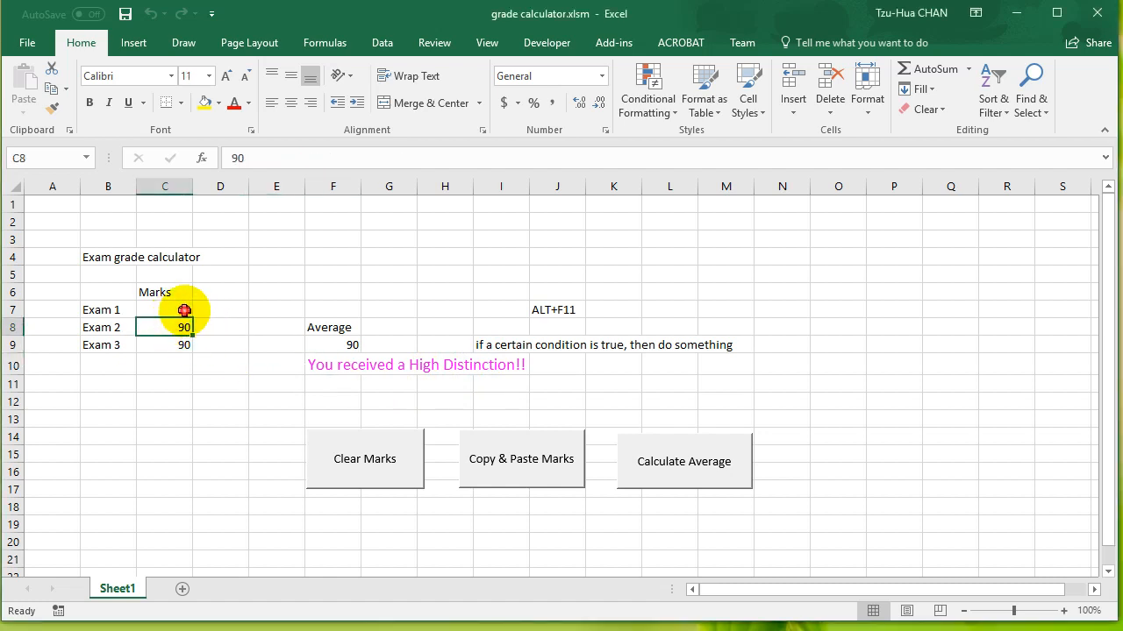
pyautogui.write('50')
pyautogui.write('30')
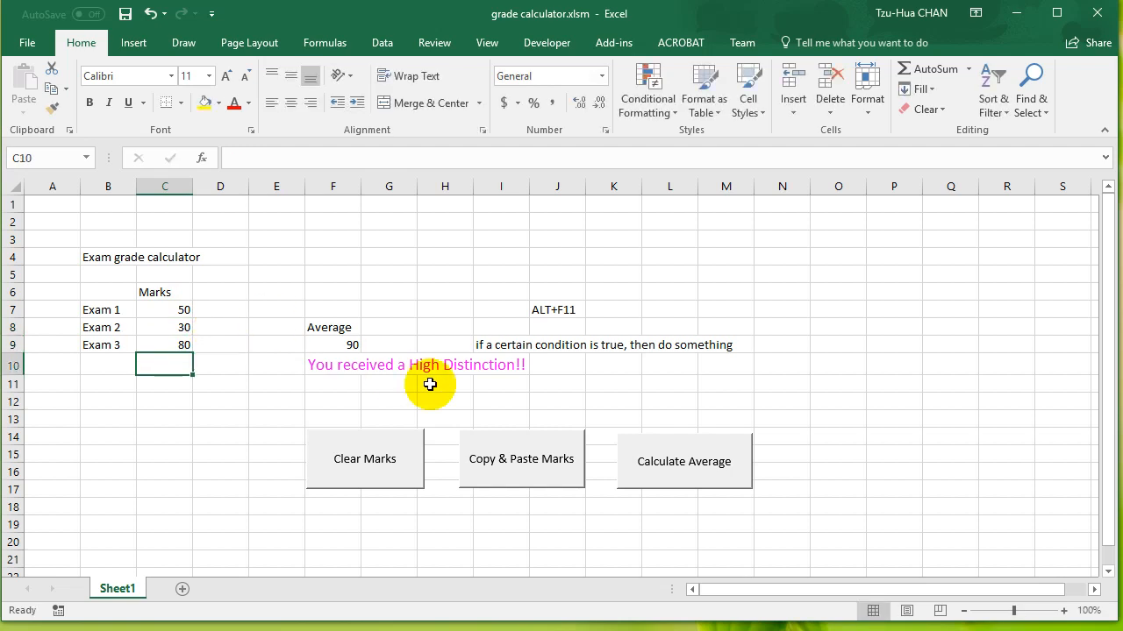
pyautogui.click(684, 460)
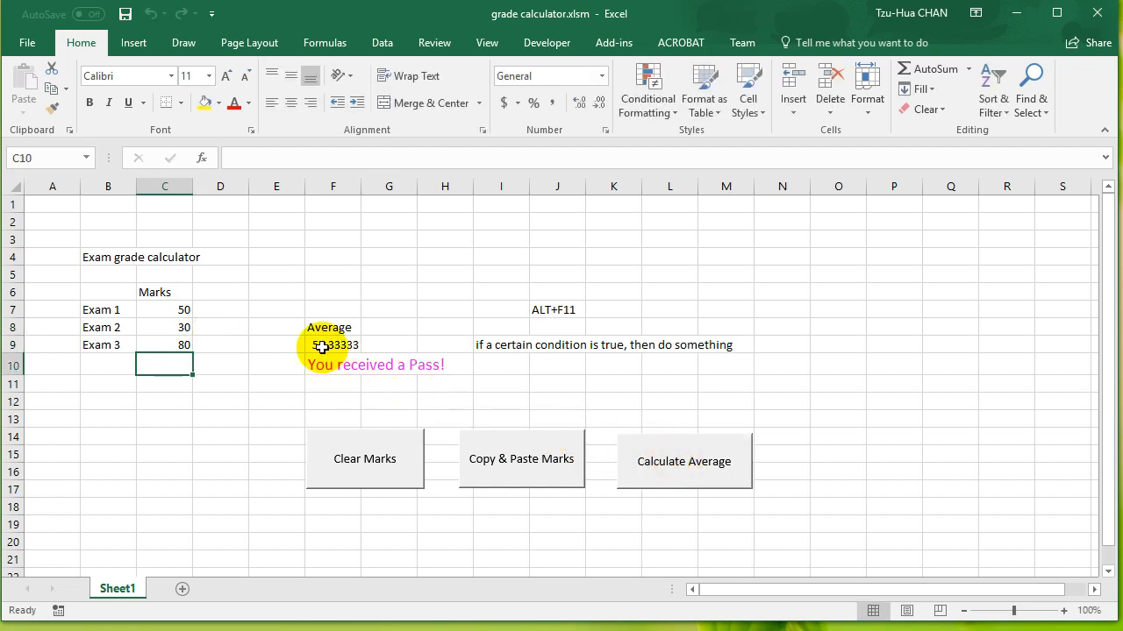
pyautogui.click(332, 365)
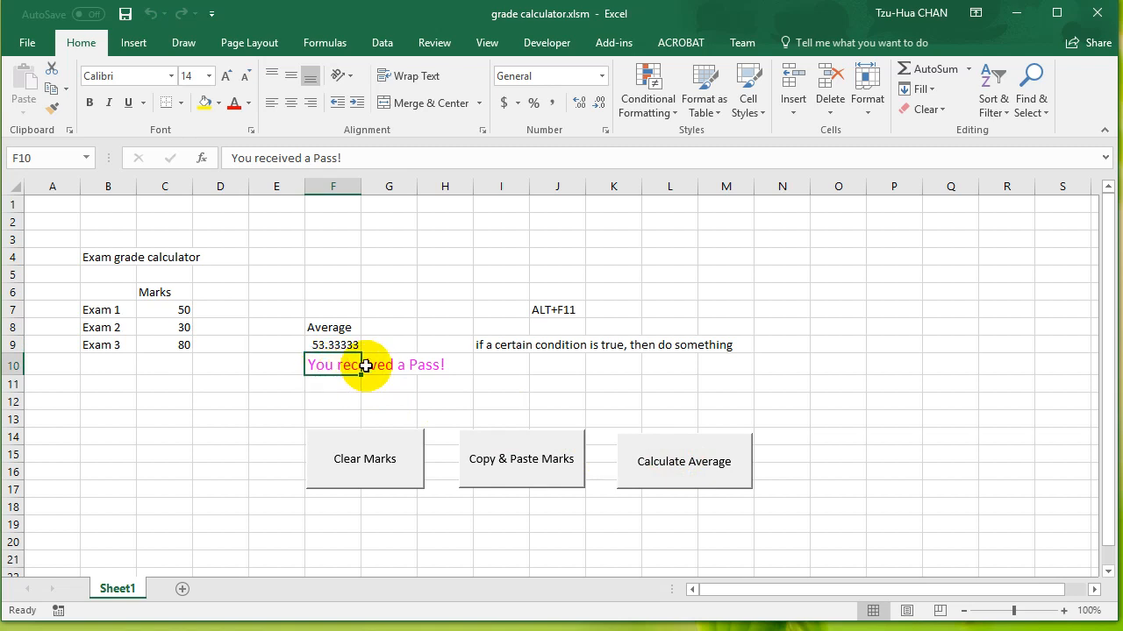
pyautogui.moveTo(340, 364)
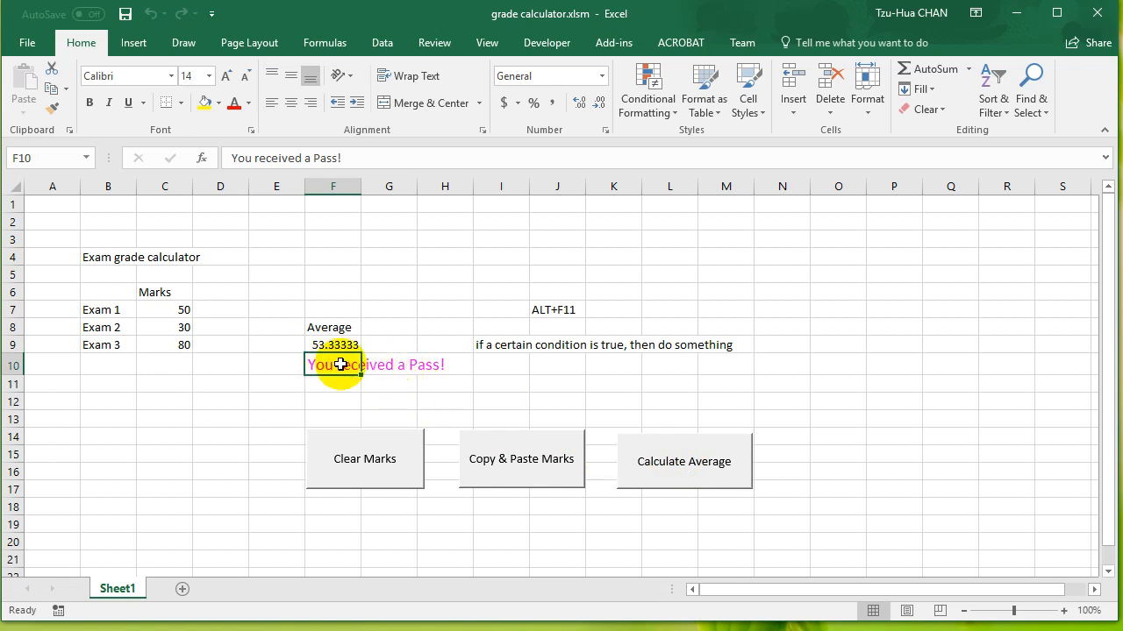
pyautogui.moveTo(387, 344)
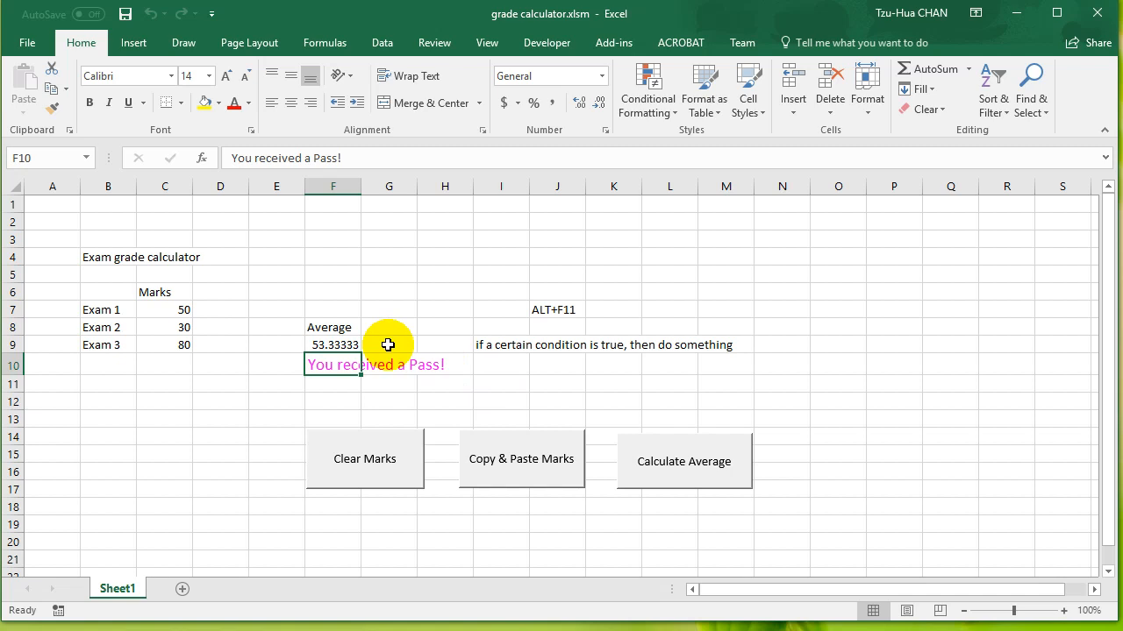
pyautogui.press('alt+f11')
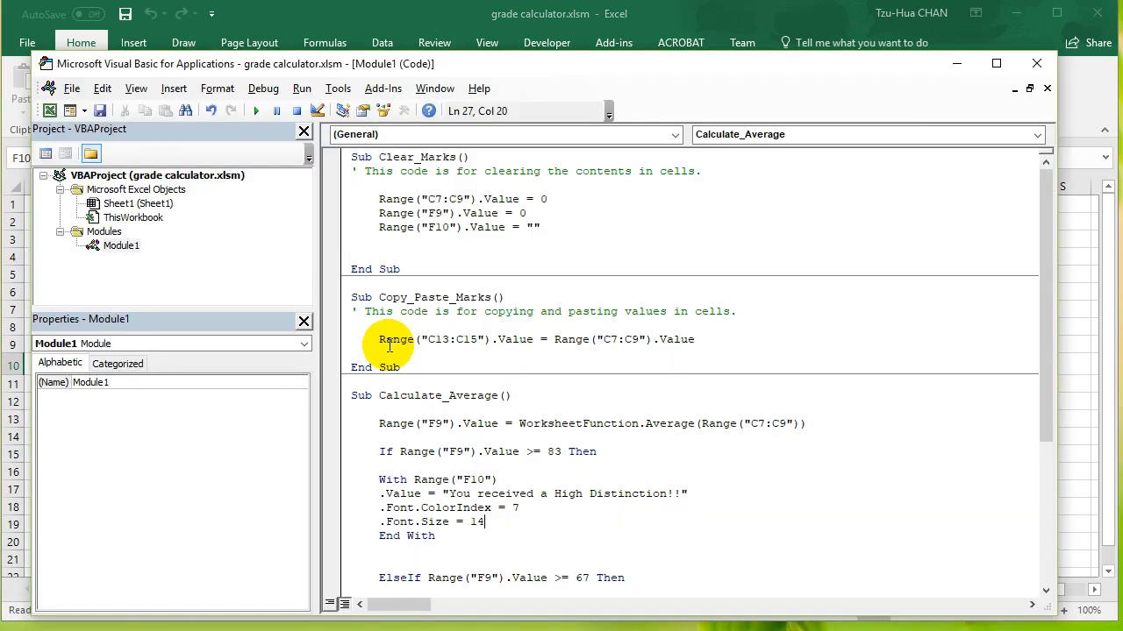
pyautogui.moveTo(460, 391)
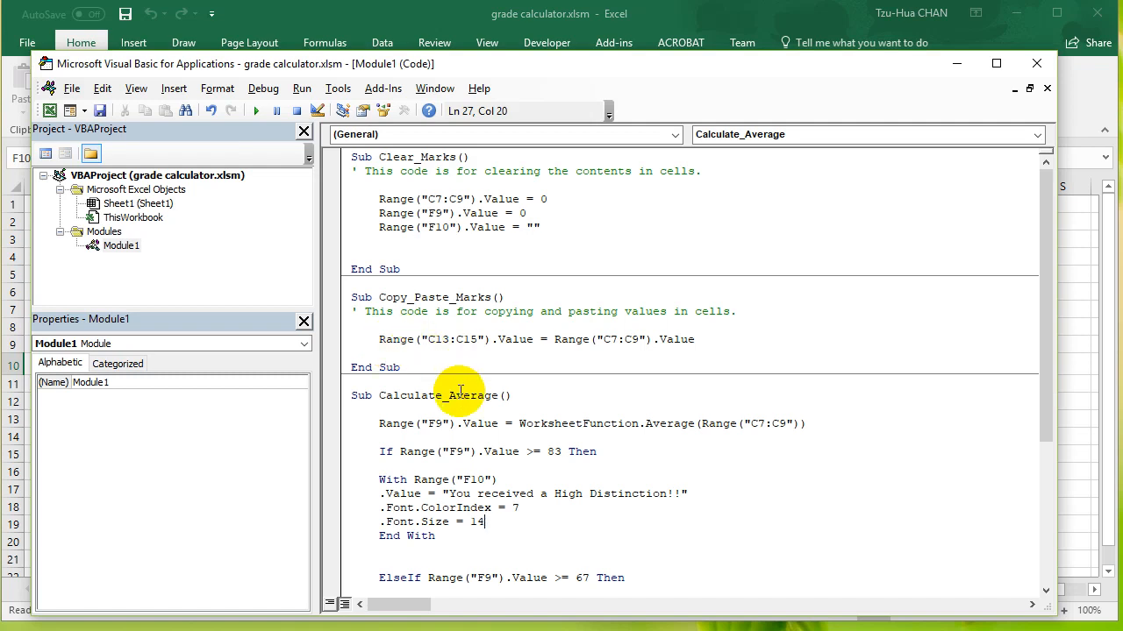
# - Scroll Module1 to Calculate_Average and highlight the Sorry fail-message line among the grade branches
pyautogui.scroll(-3)
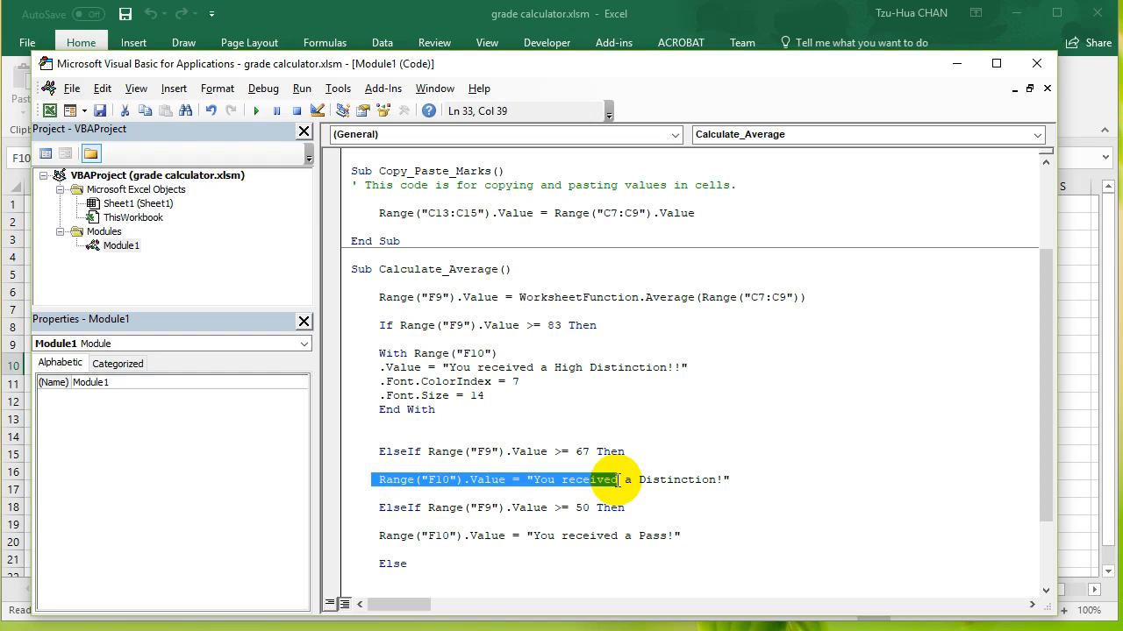
pyautogui.click(372, 507)
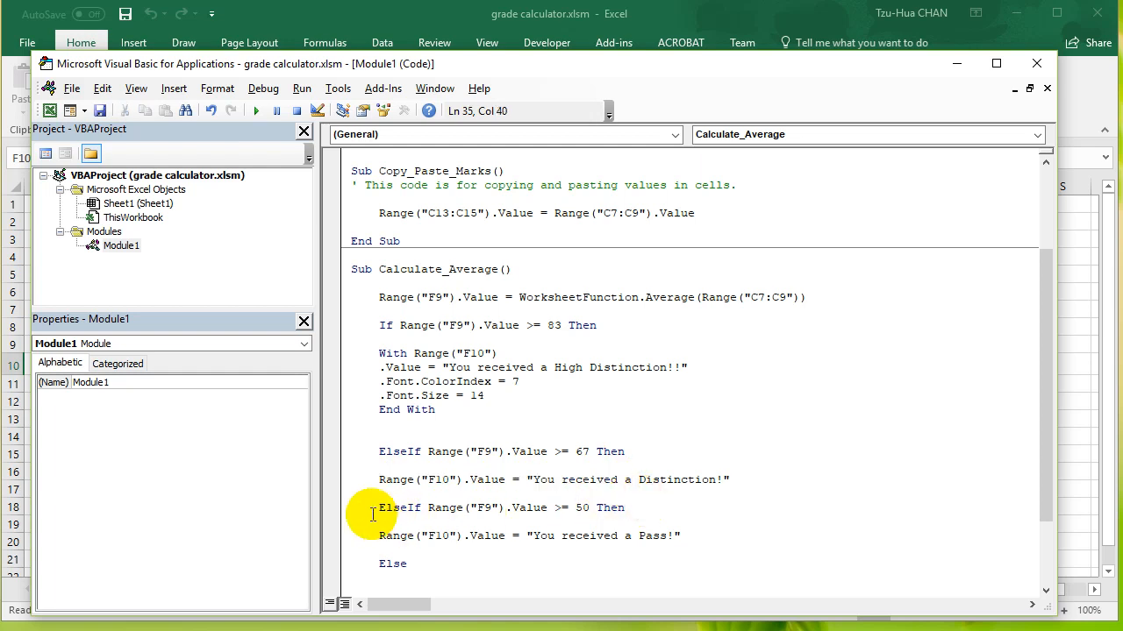
pyautogui.moveTo(442, 537); pyautogui.dragTo(559, 537)
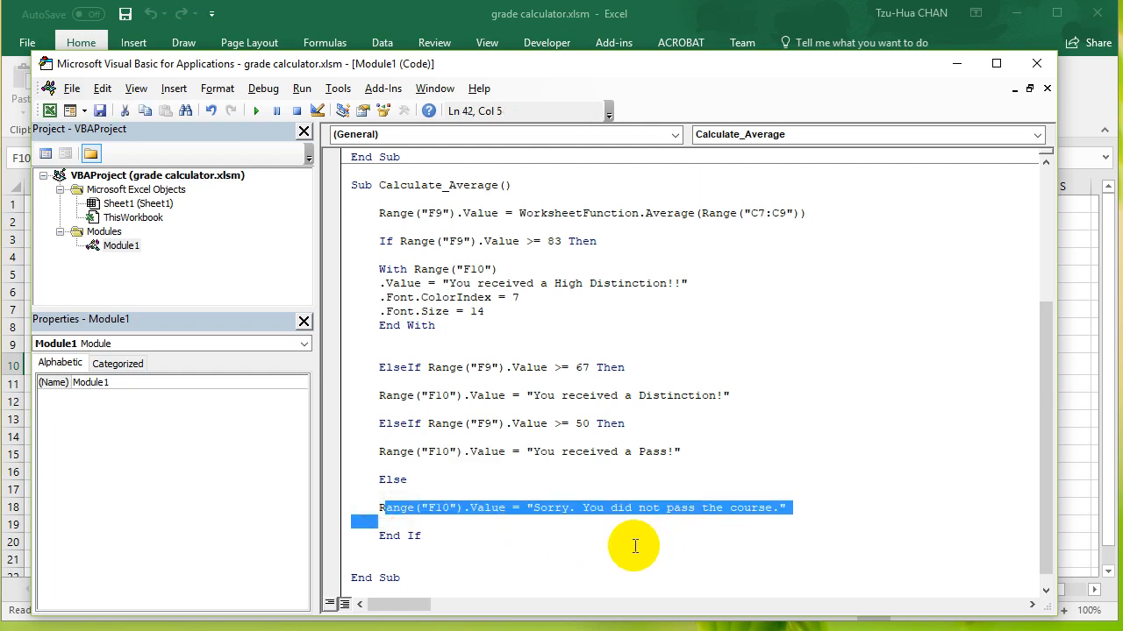
pyautogui.moveTo(628, 526)
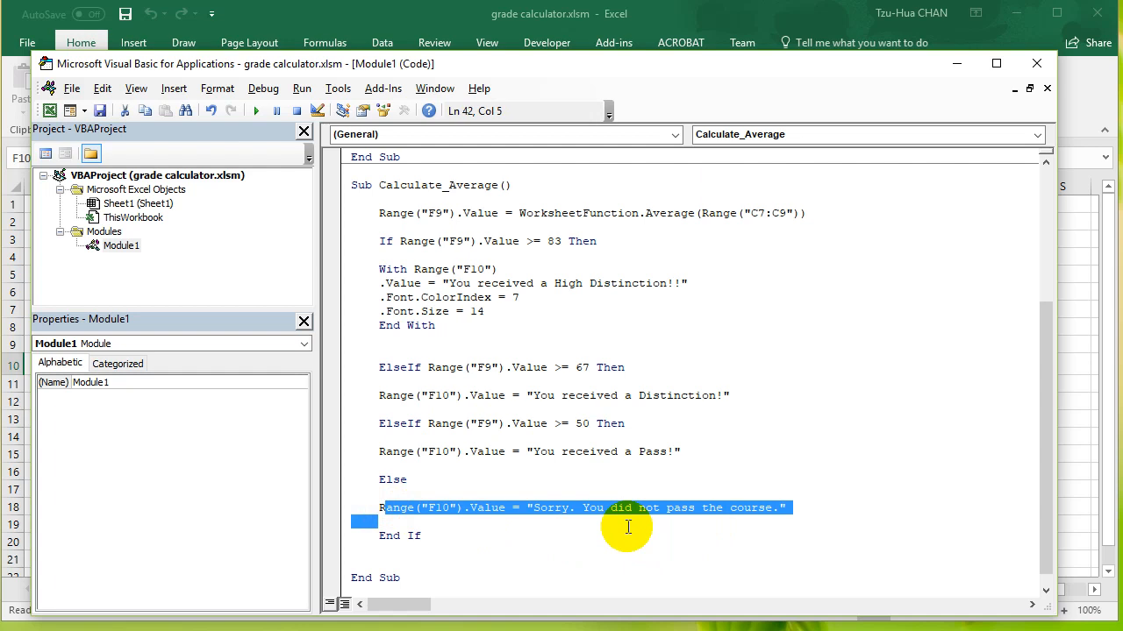
pyautogui.moveTo(624, 526)
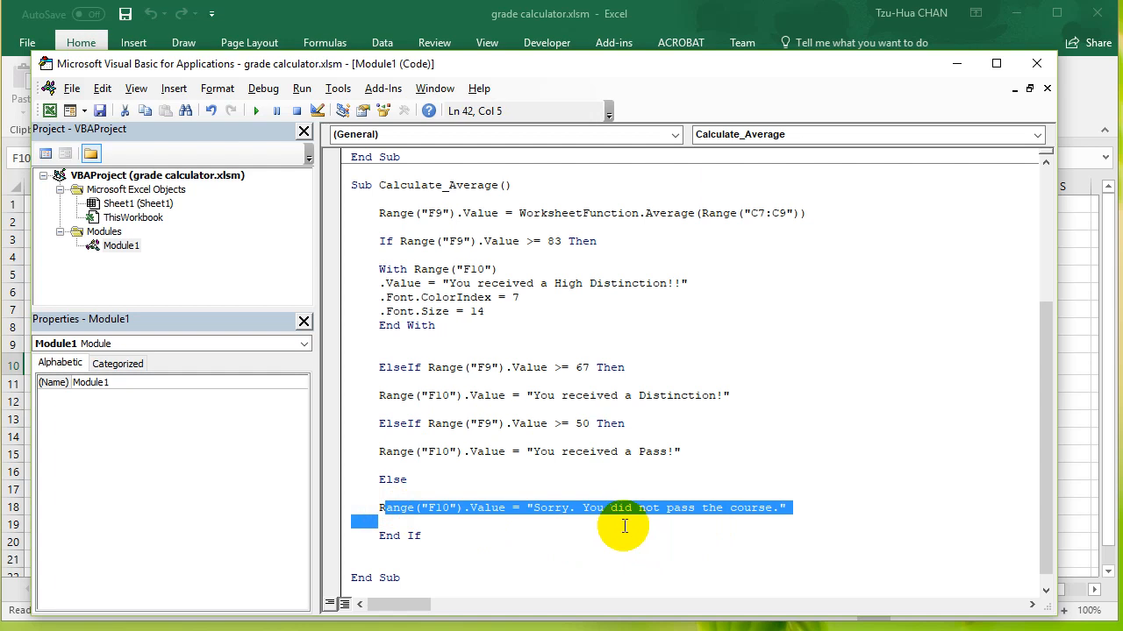
pyautogui.moveTo(622, 517)
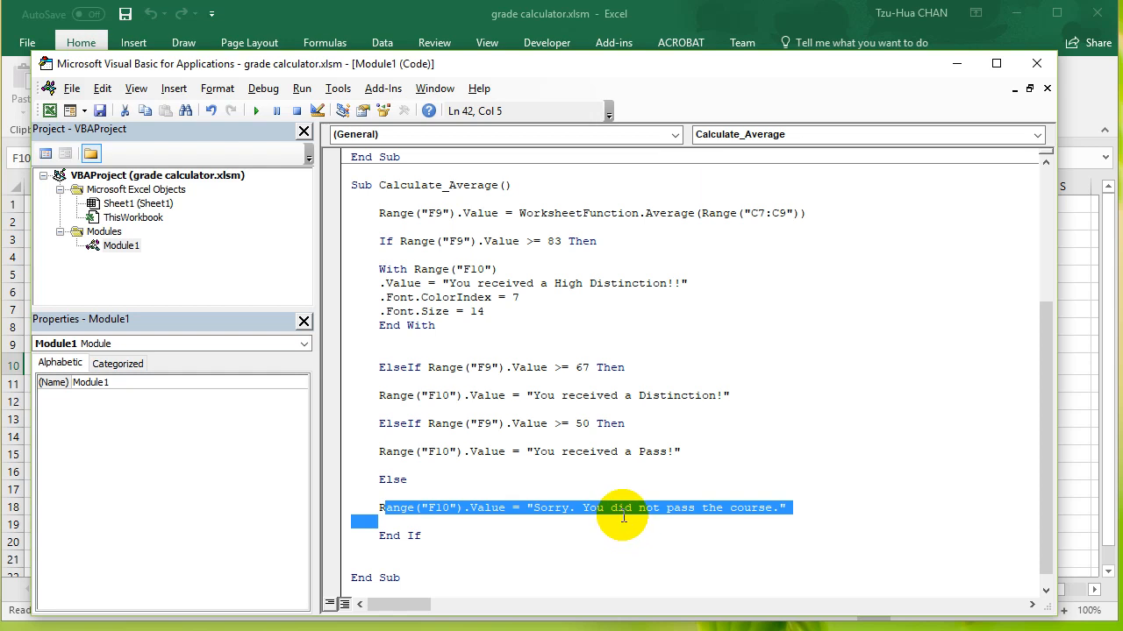
pyautogui.moveTo(418, 235)
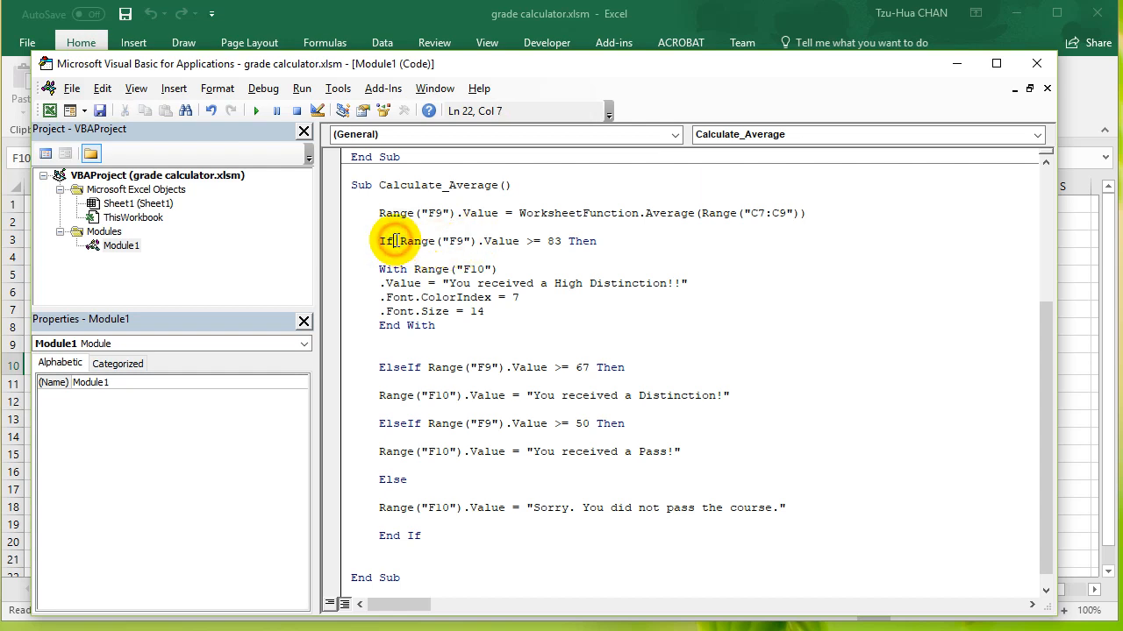
# - Review the Range("F9").Value conditions and leave a blank line above the If grading statement
pyautogui.doubleClick(446, 366)
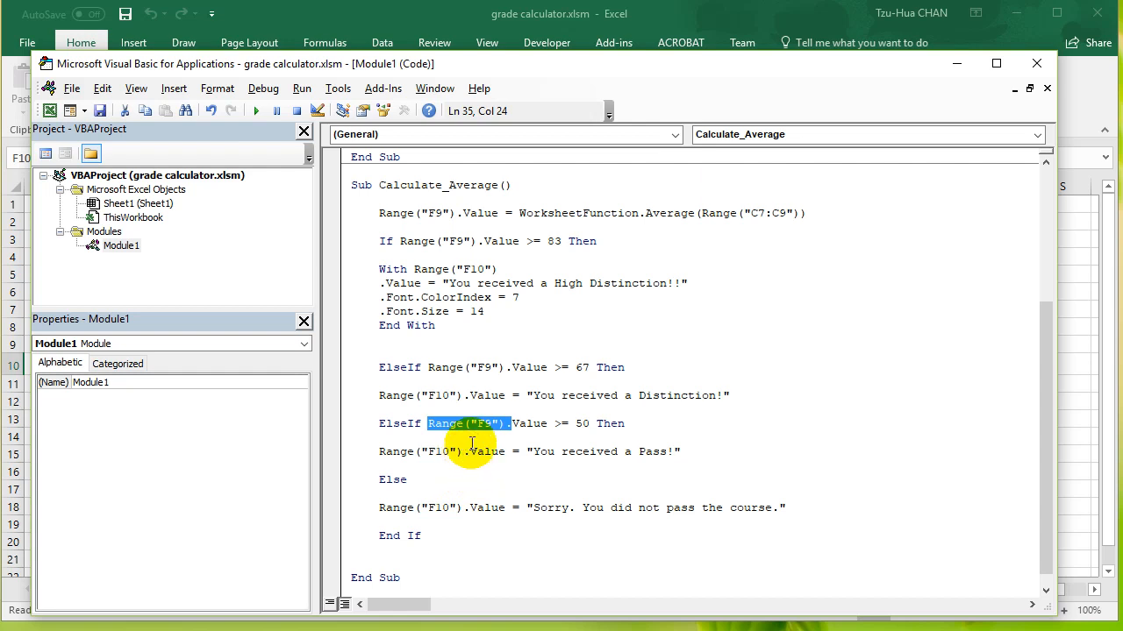
pyautogui.moveTo(547, 323)
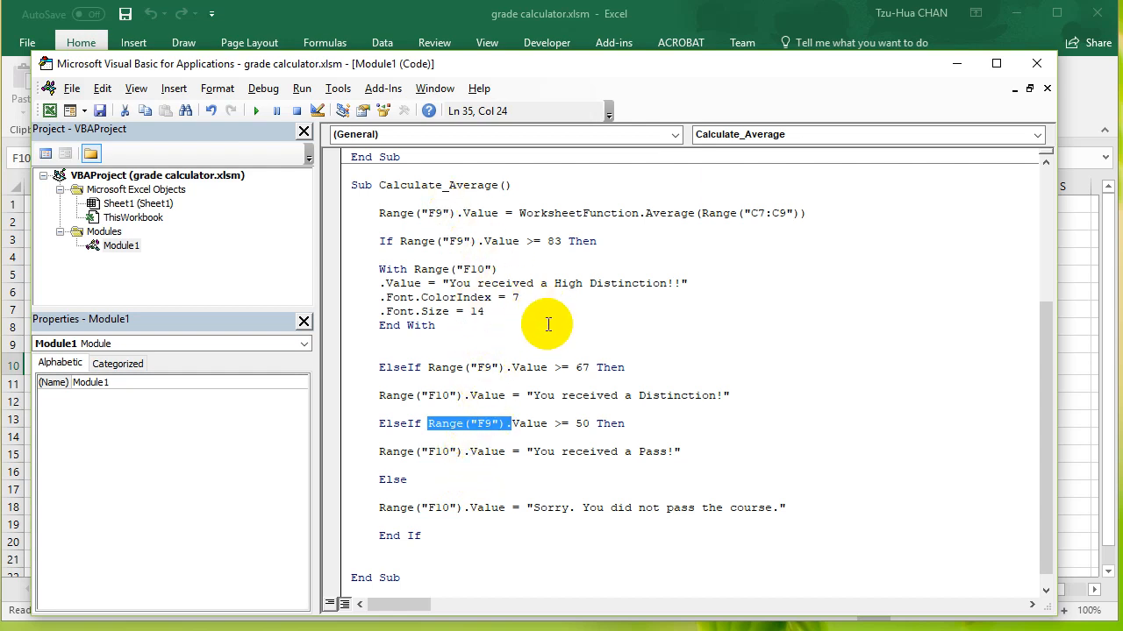
pyautogui.moveTo(529, 302)
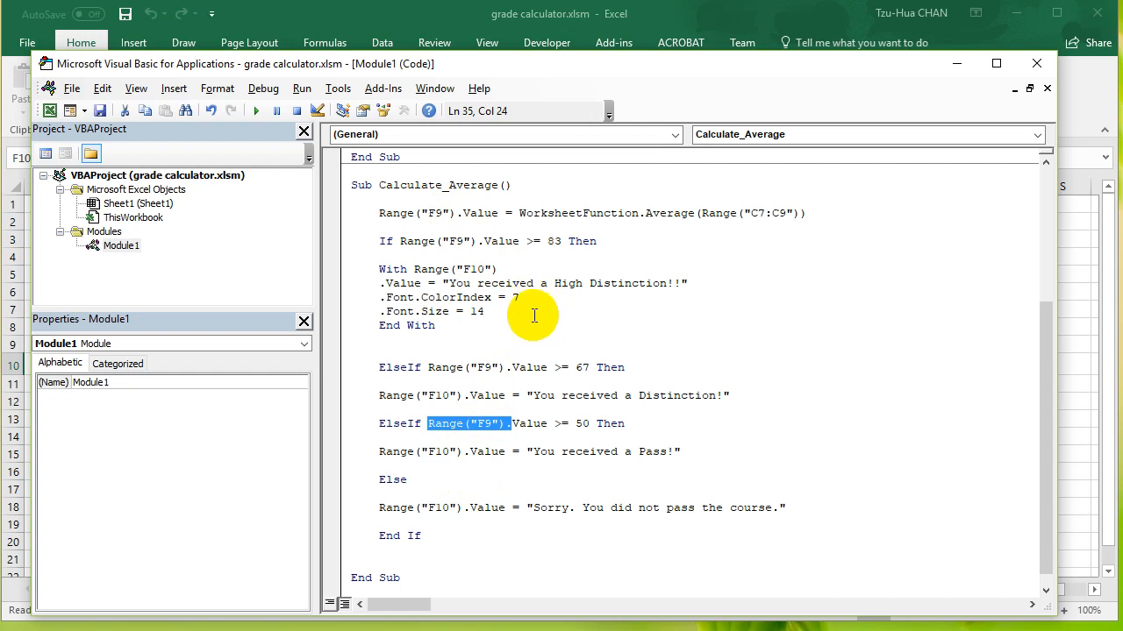
pyautogui.moveTo(501, 326)
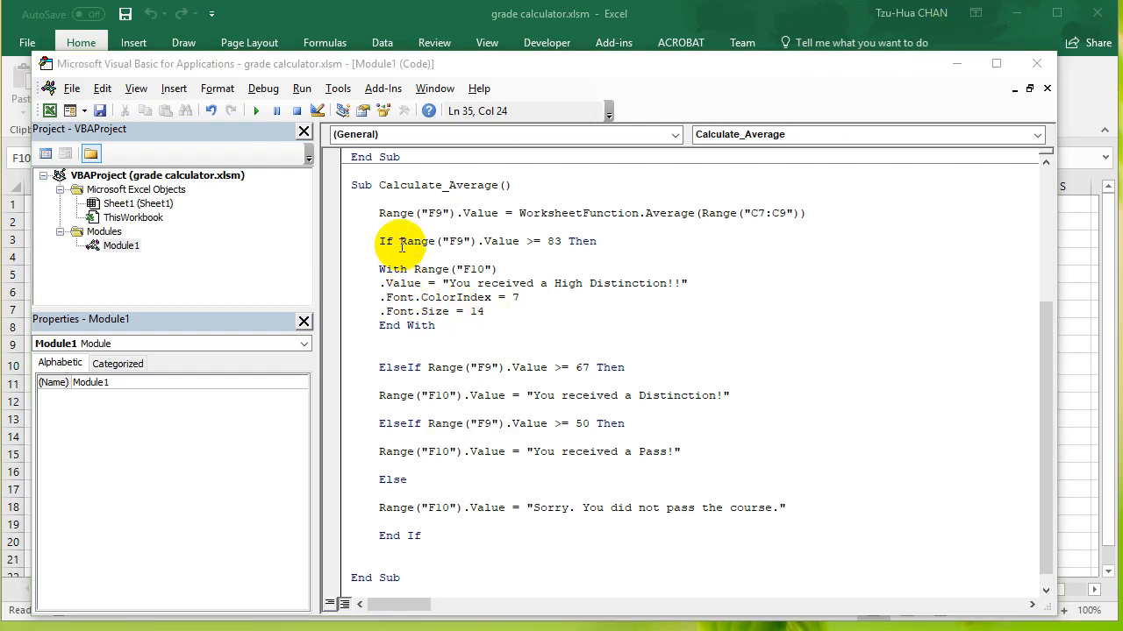
pyautogui.doubleClick(416, 242)
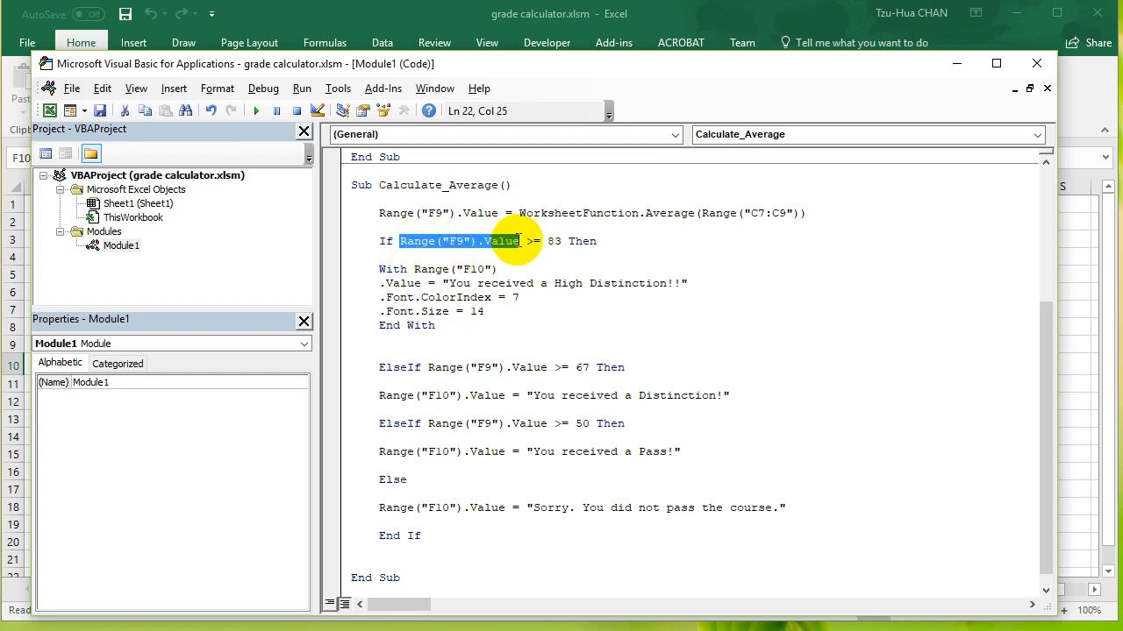
pyautogui.moveTo(547, 240)
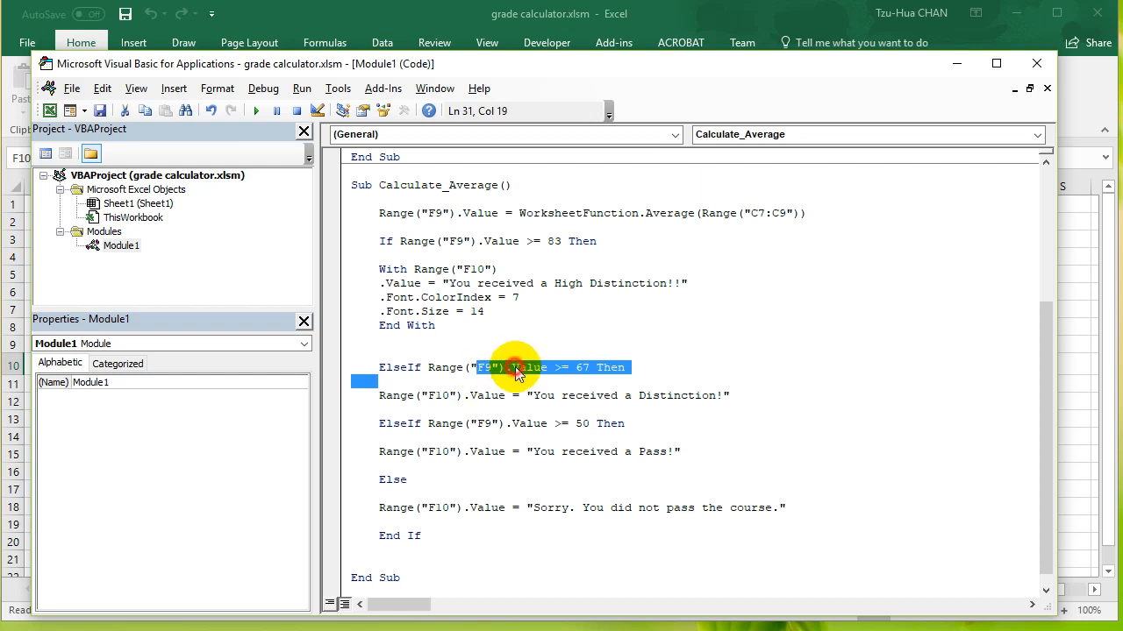
pyautogui.click(474, 367)
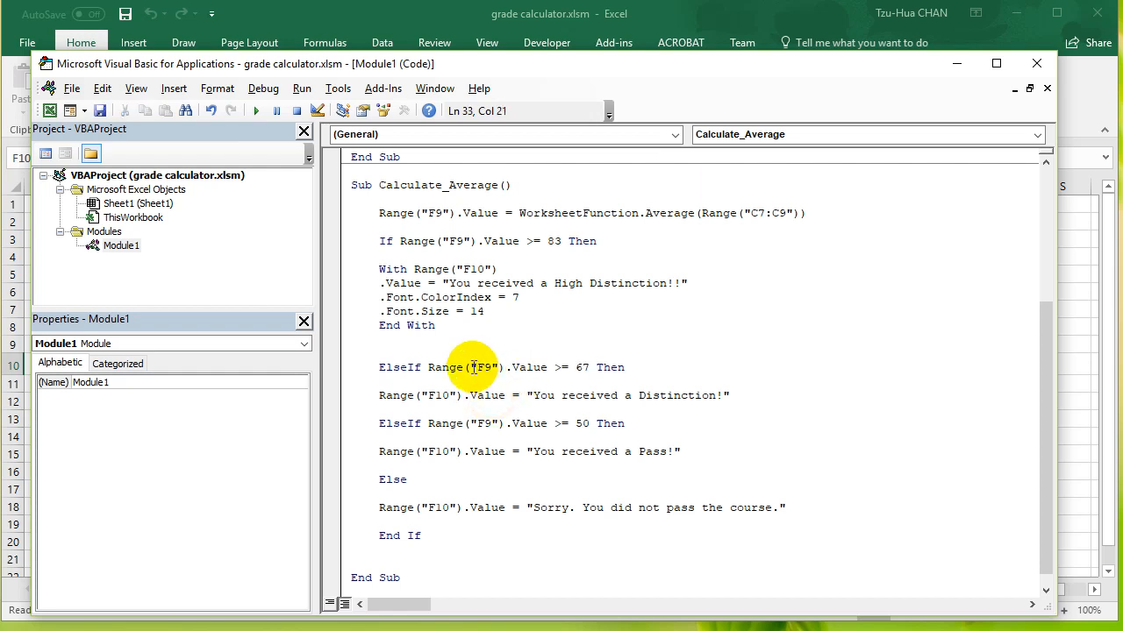
pyautogui.doubleClick(484, 368)
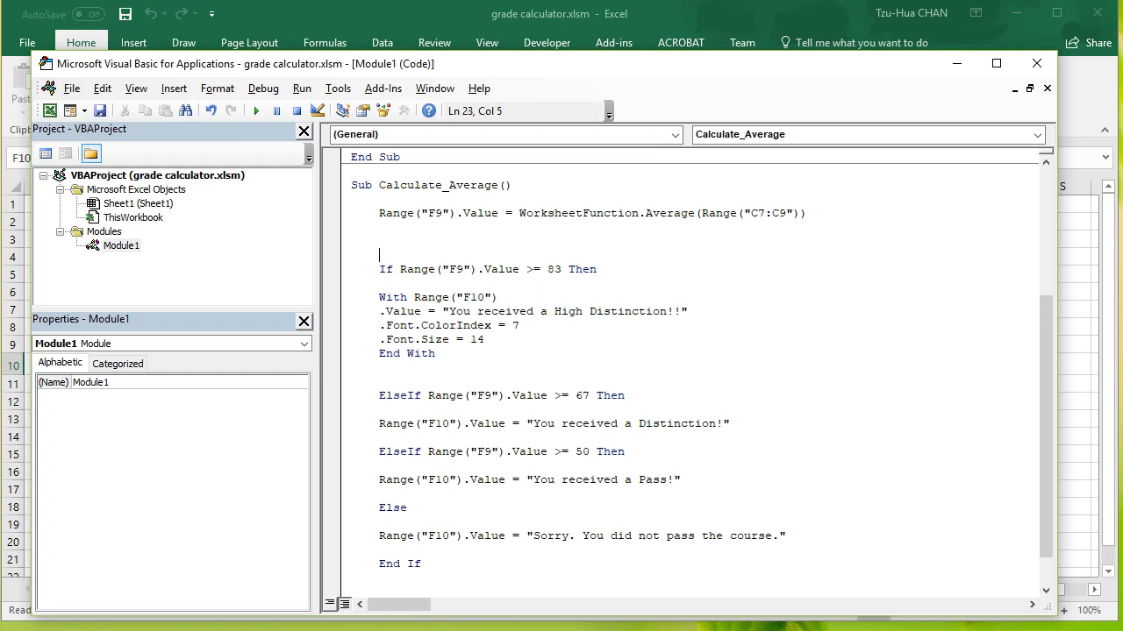
# - Add the line Select Case Range("F9").Value above the If Range("F9").Value >= 83 Then statement
pyautogui.write('Sele')
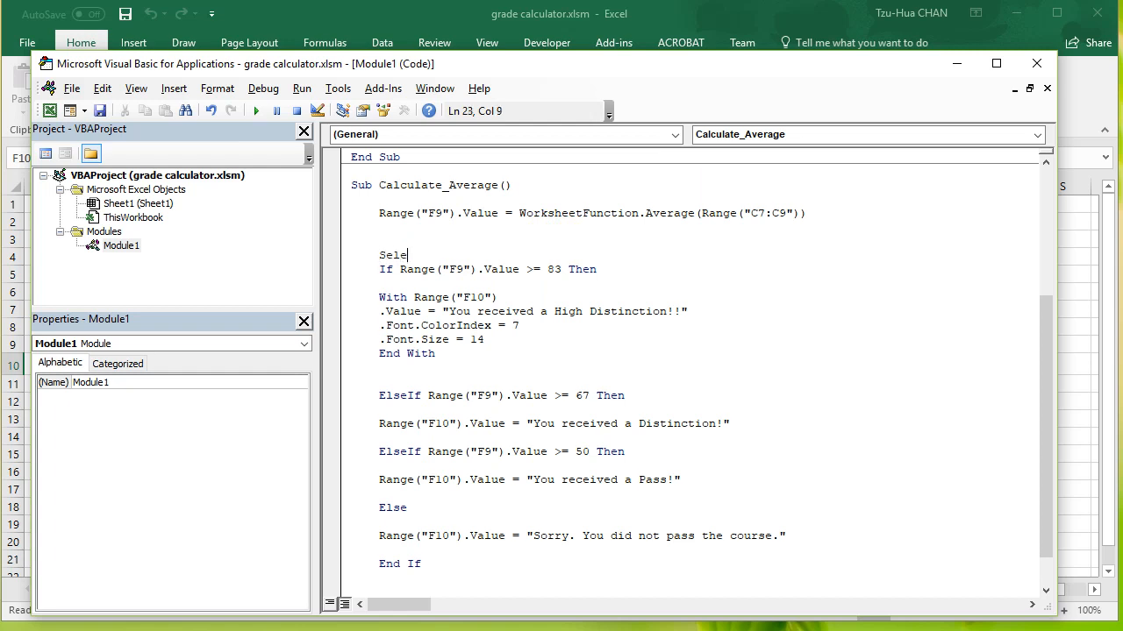
pyautogui.write('ct')
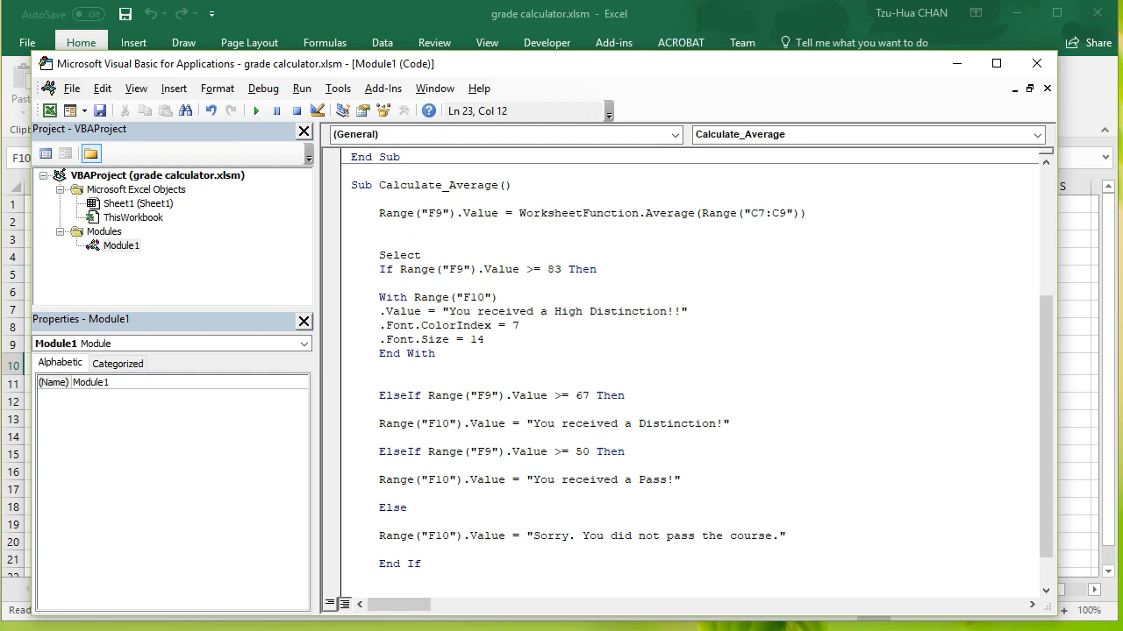
pyautogui.write('Case Range("F9')
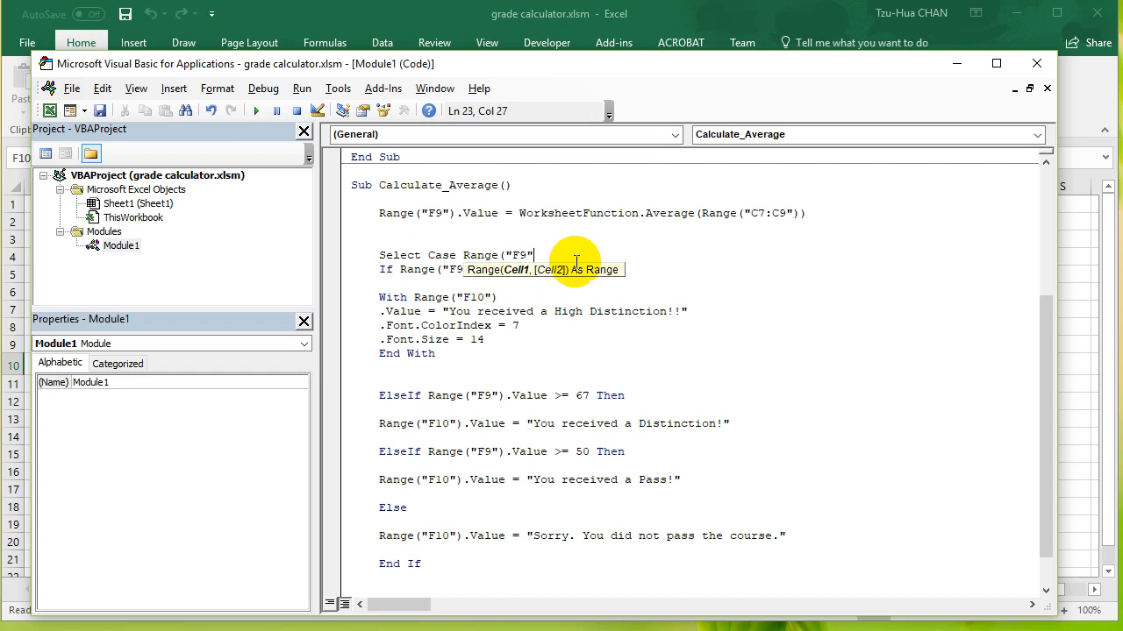
pyautogui.write('.Value')
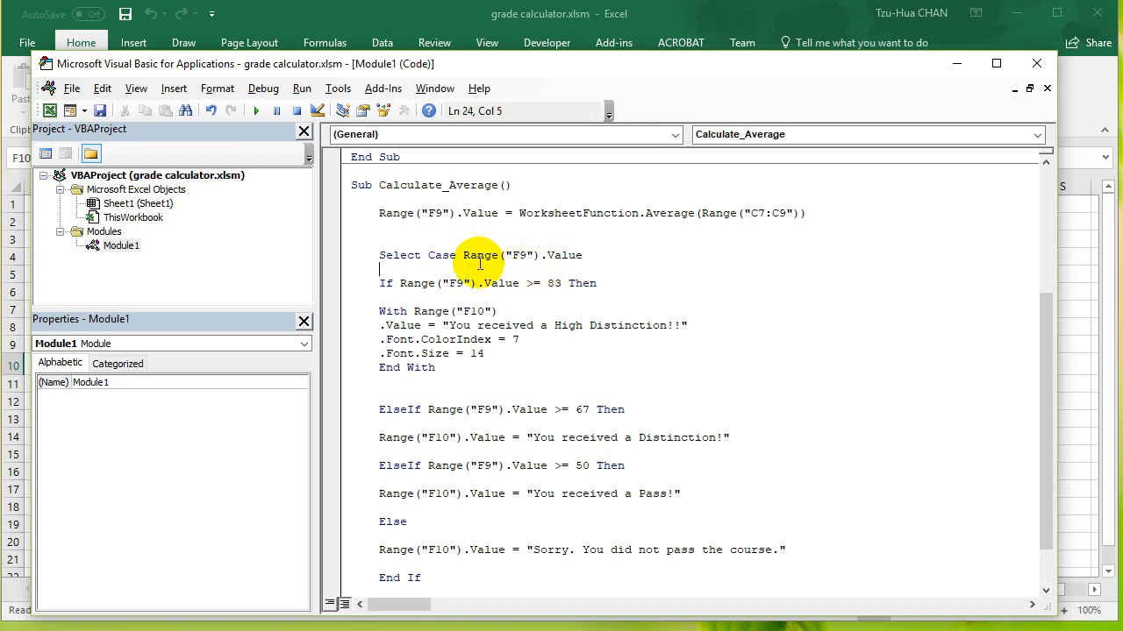
pyautogui.click(464, 256)
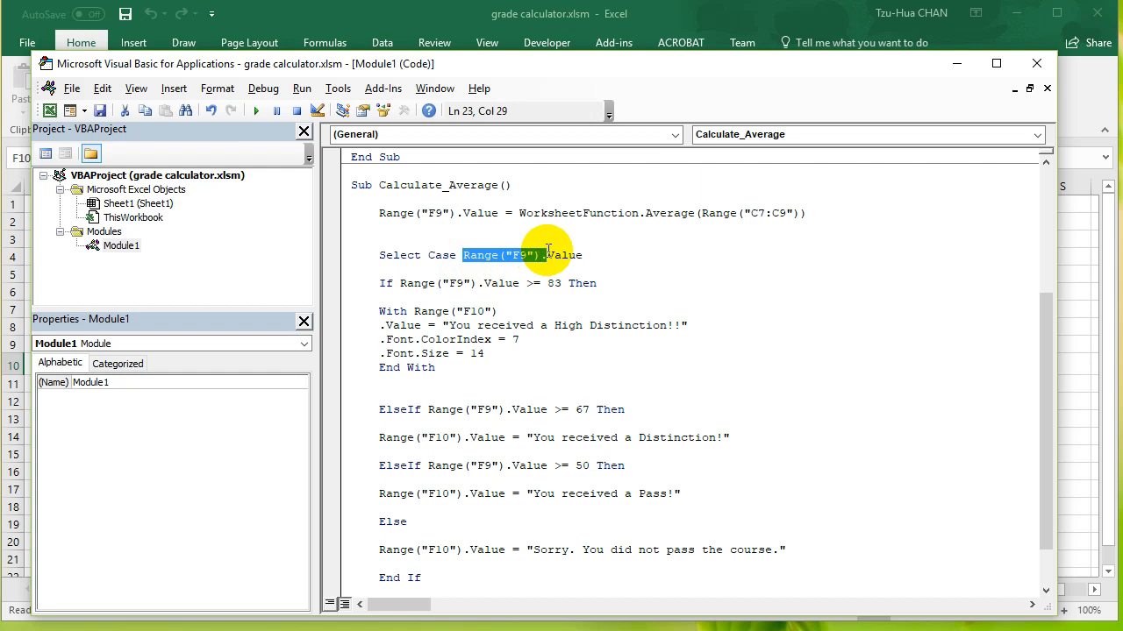
pyautogui.moveTo(569, 291)
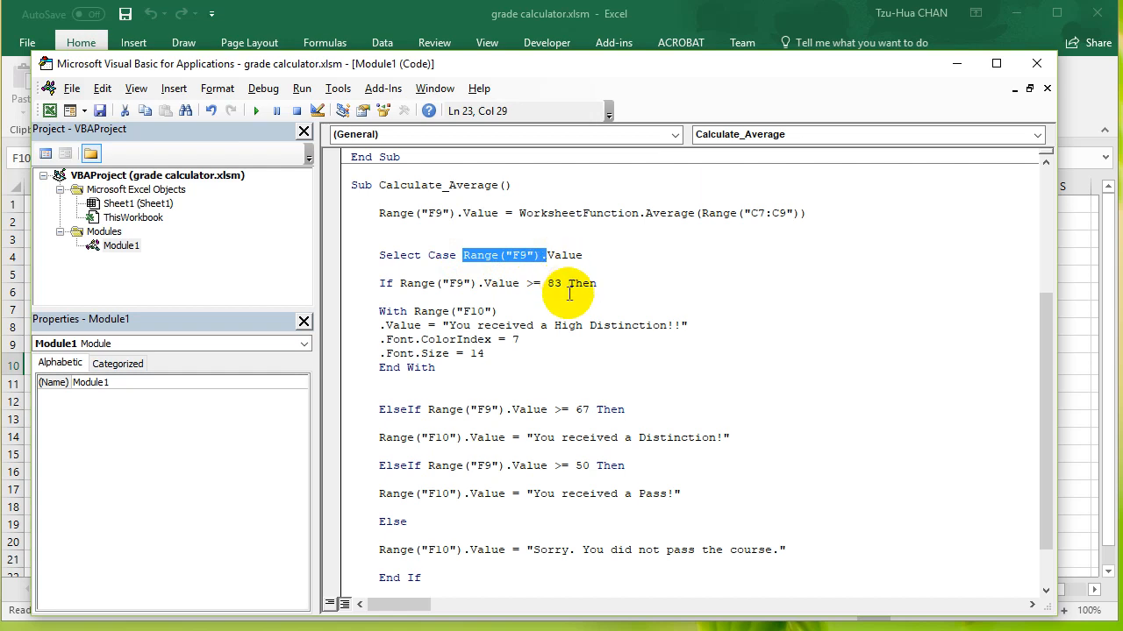
pyautogui.moveTo(579, 302)
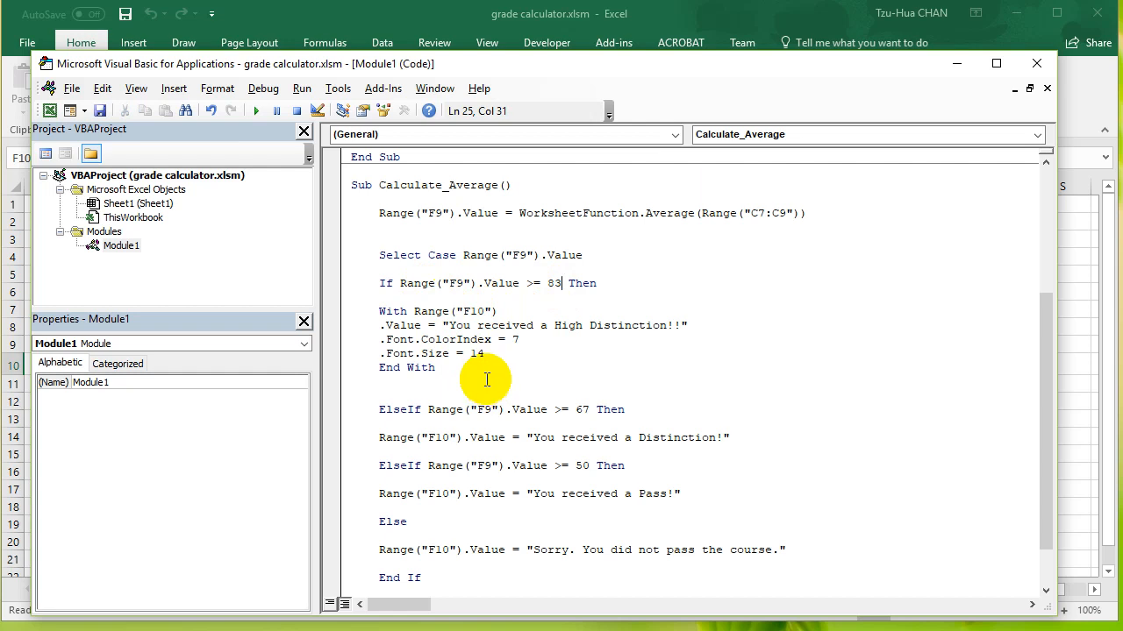
pyautogui.moveTo(376, 282)
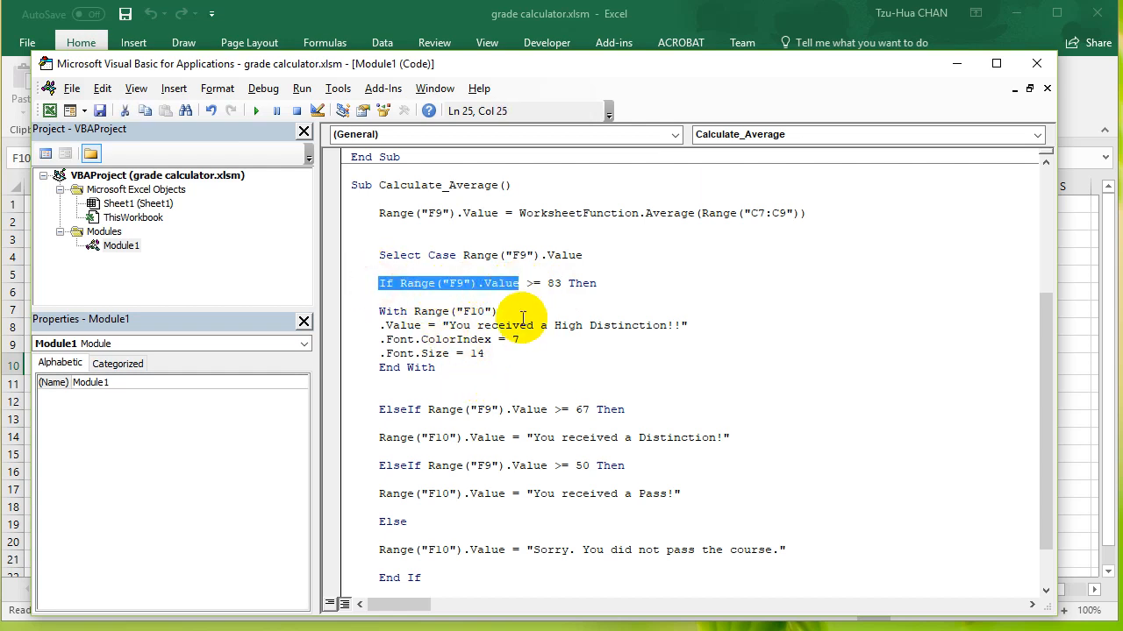
# - Rewrite the 83 test as Case Is >= 83 without Then and move to the 67 condition line
pyautogui.write('Case >= 83 Then')
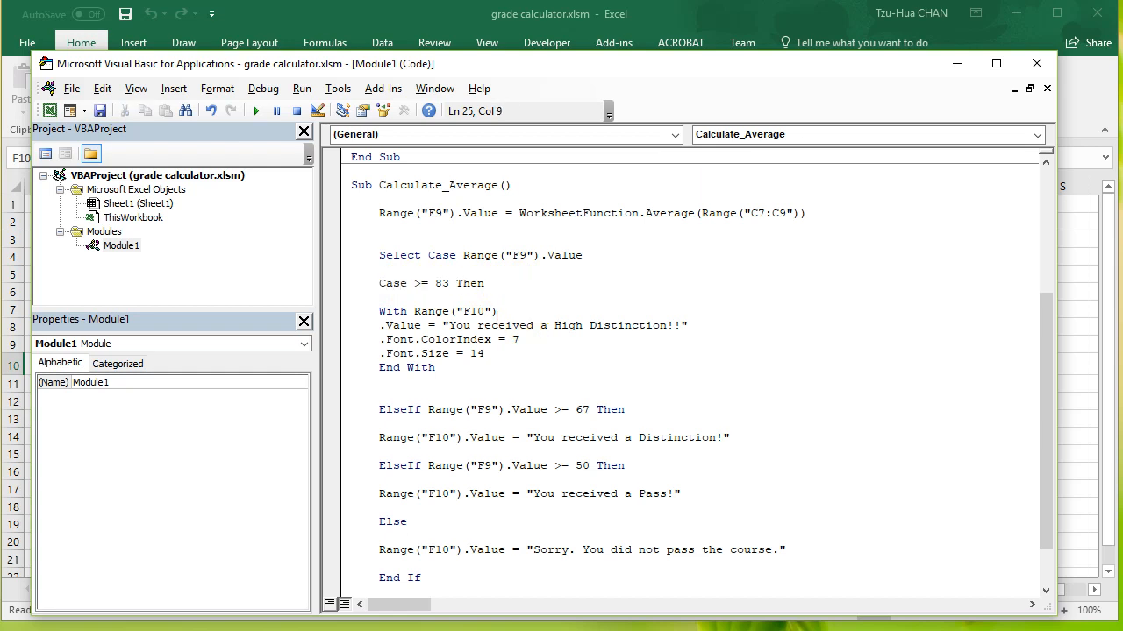
pyautogui.click(418, 284)
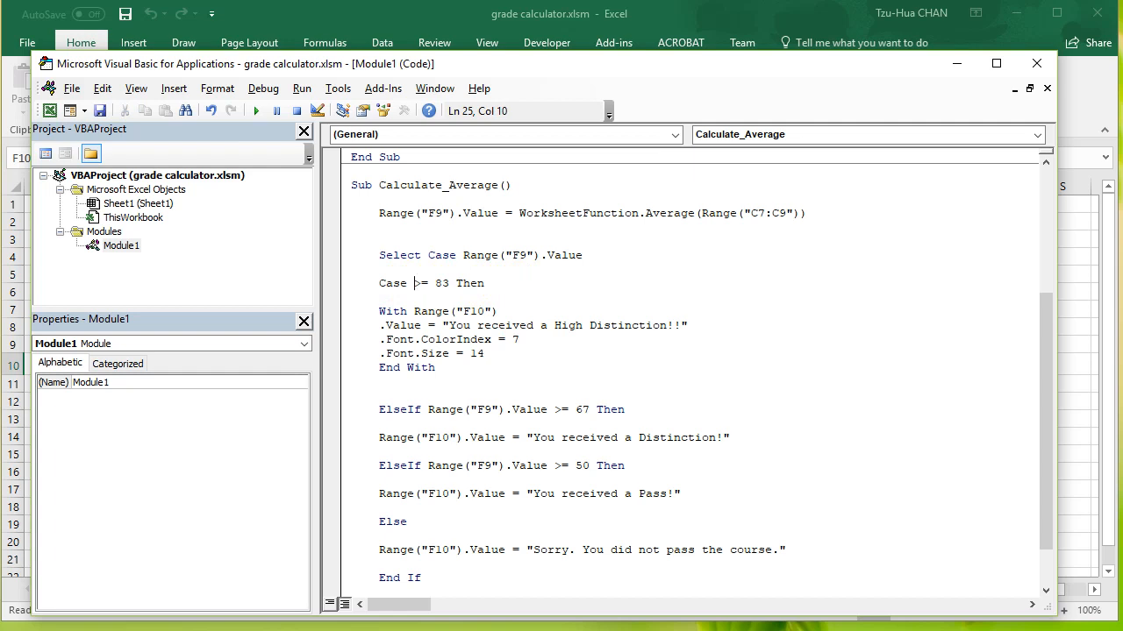
pyautogui.write('Is')
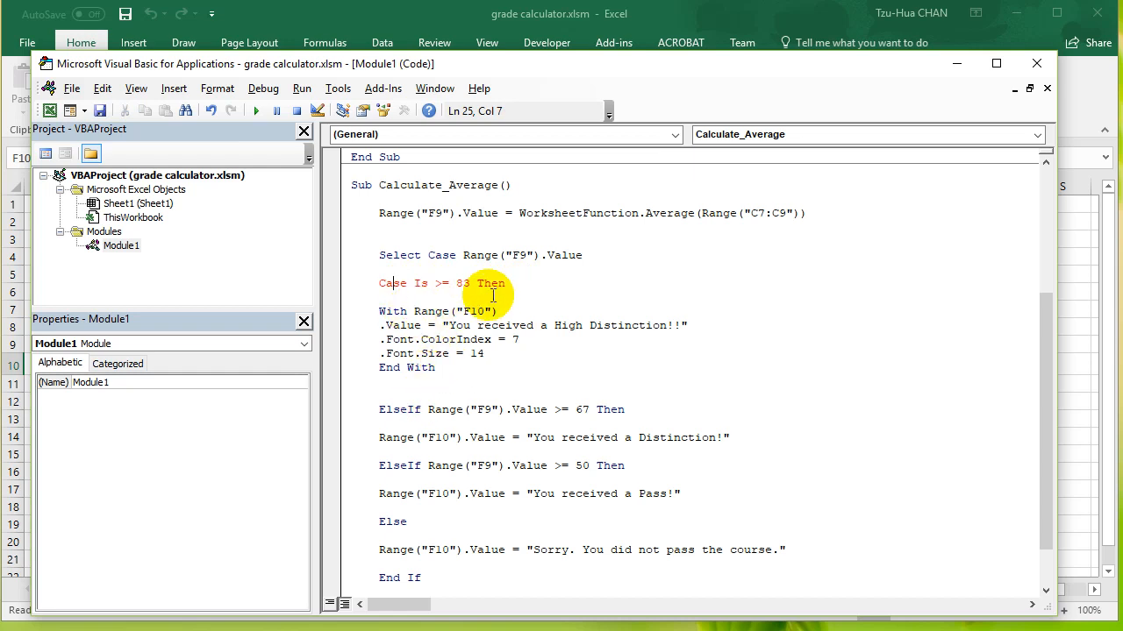
pyautogui.doubleClick(491, 282)
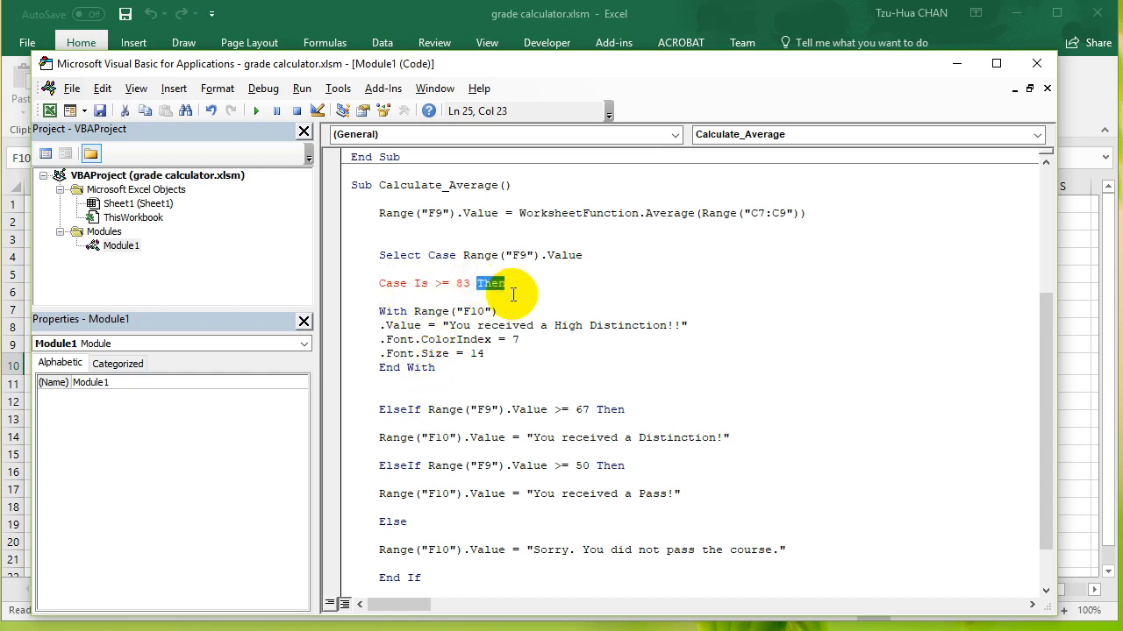
pyautogui.press('Delete')
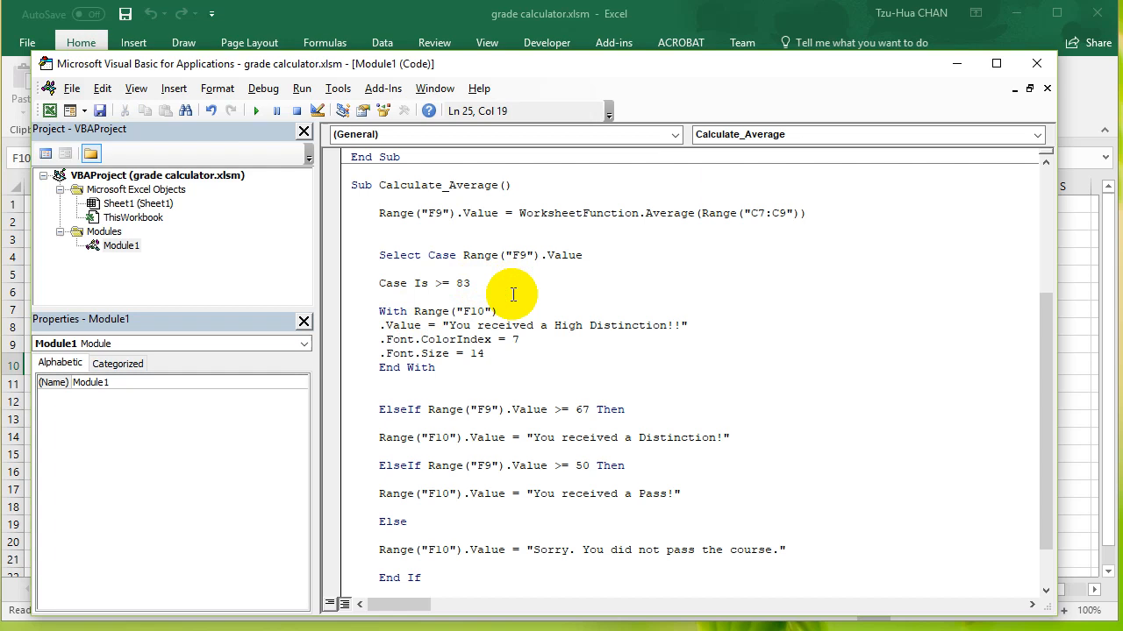
pyautogui.click(407, 394)
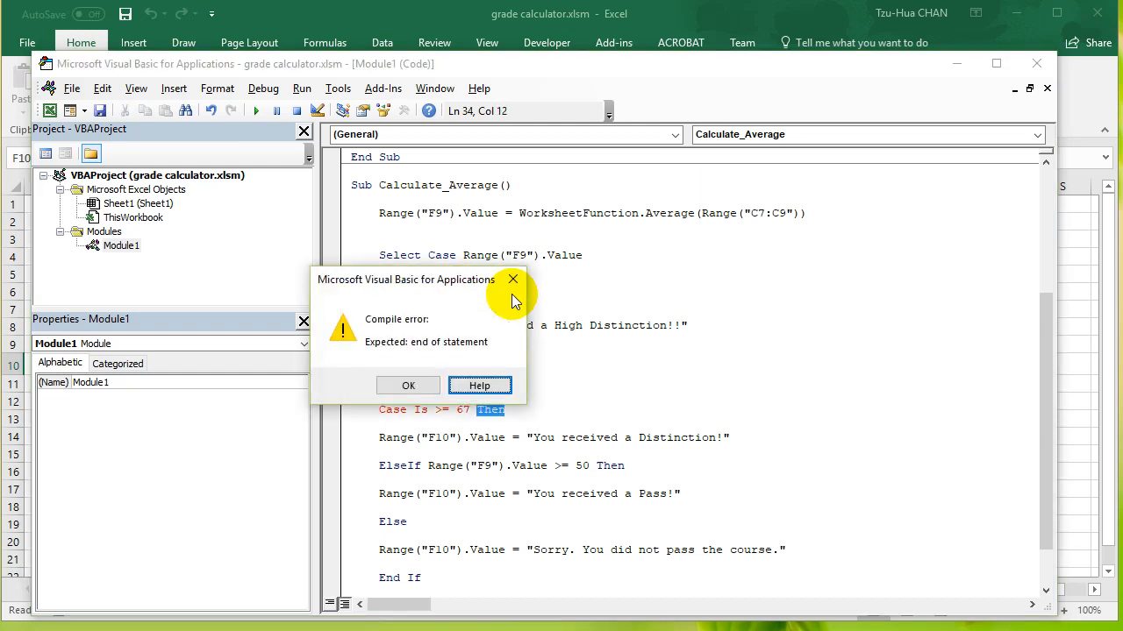
# - Dismiss the compile error and convert the 50 and Else branches to Case Is >= 50 and Case Else
pyautogui.click(407, 386)
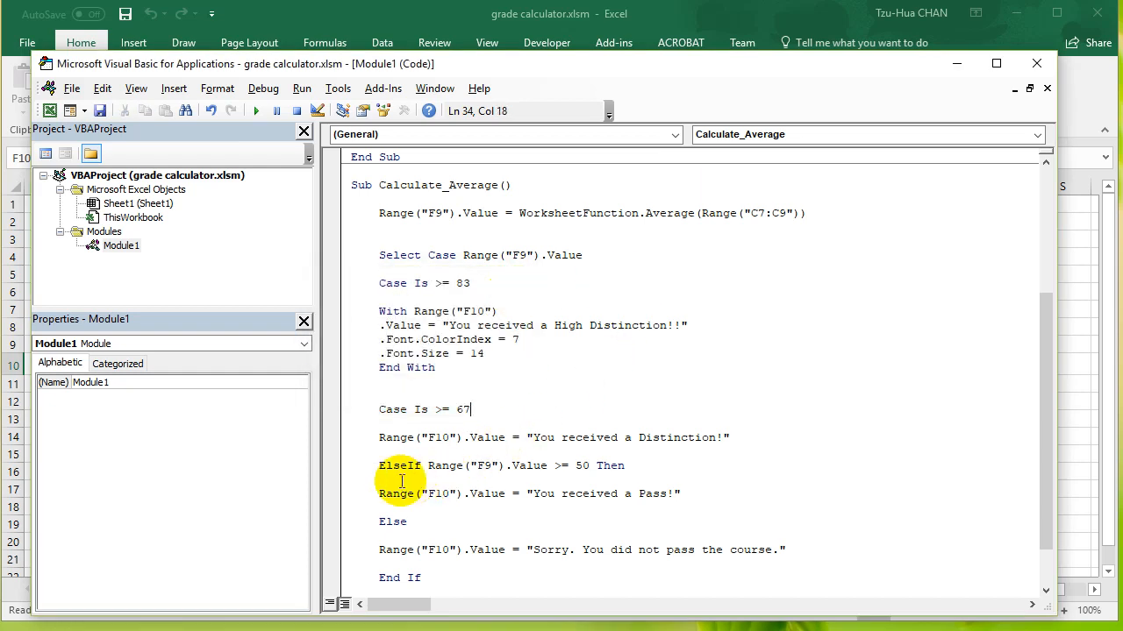
pyautogui.doubleClick(400, 466)
pyautogui.write('Case Is >= 50')
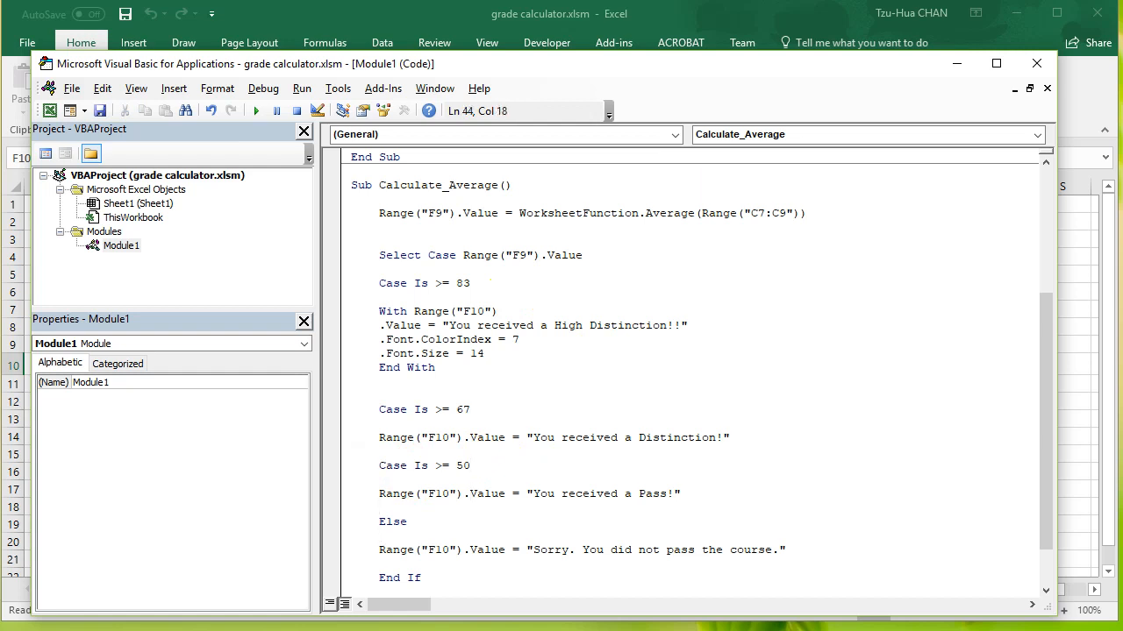
pyautogui.click(384, 521)
pyautogui.write('Case ')
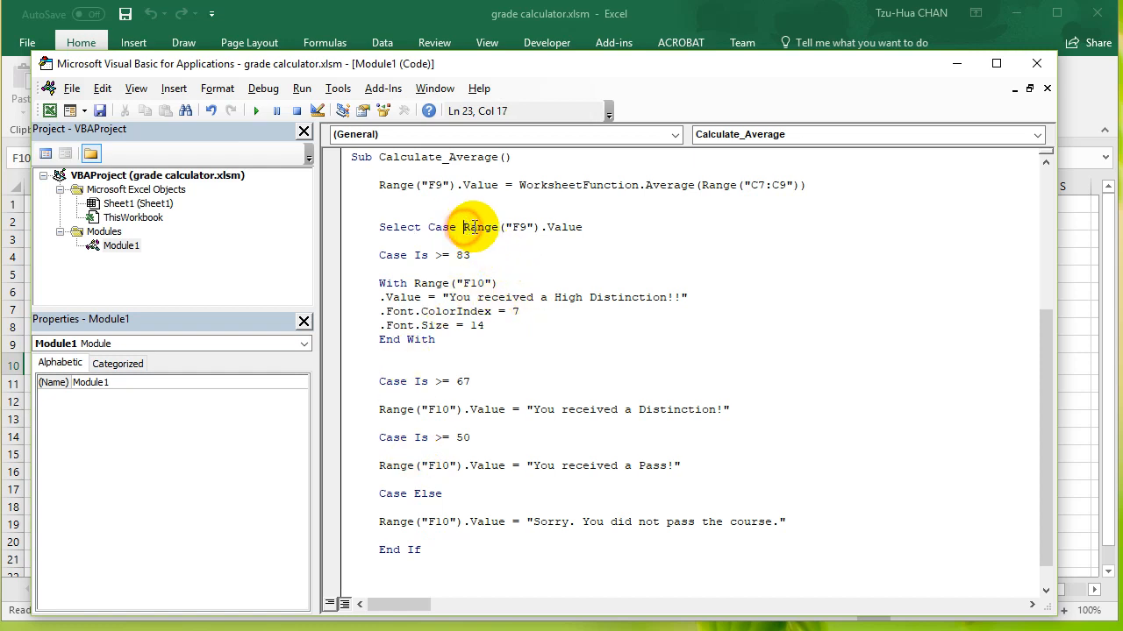
pyautogui.moveTo(463, 226); pyautogui.dragTo(582, 226)
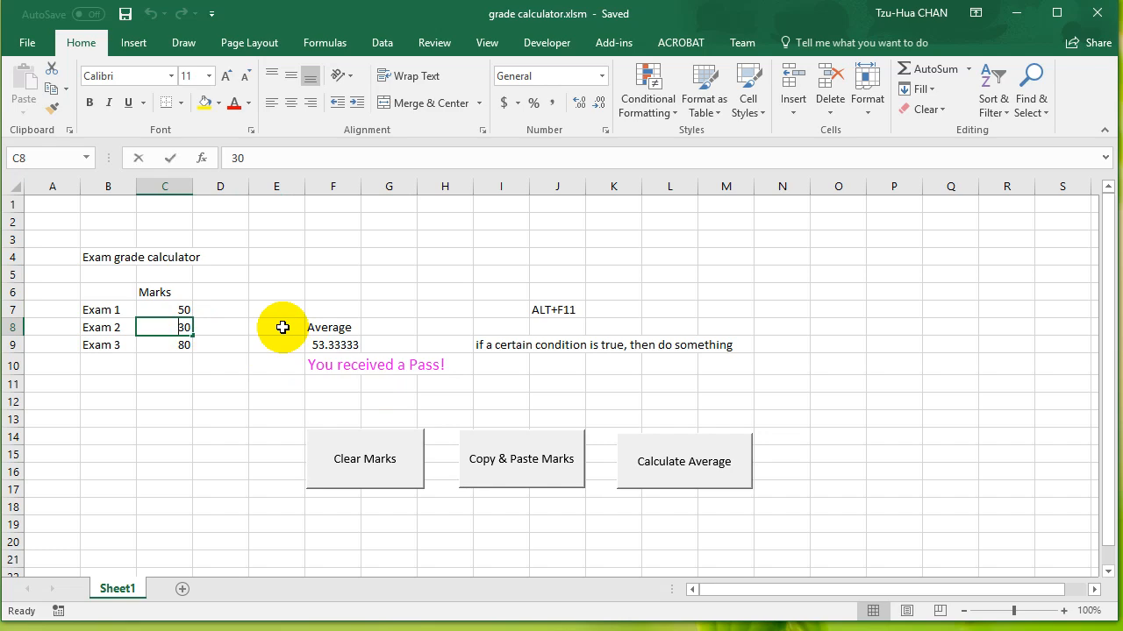
# - Run Calculate Average on marks 50, 20, 10 and dismiss the 'End If without block If' error
pyautogui.click(684, 461)
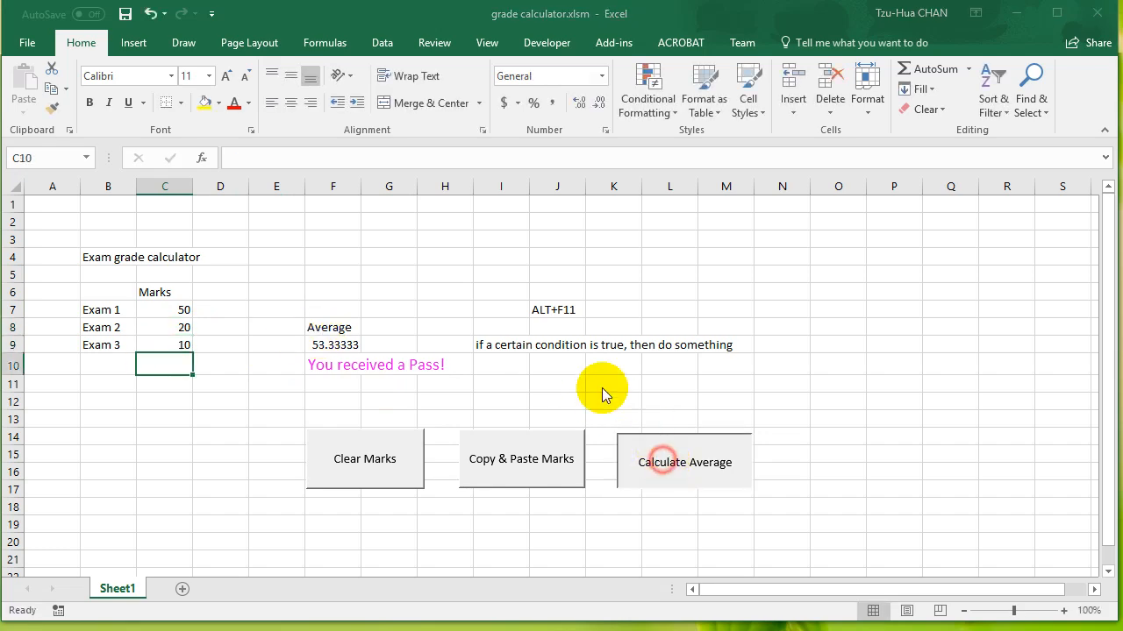
pyautogui.click(684, 463)
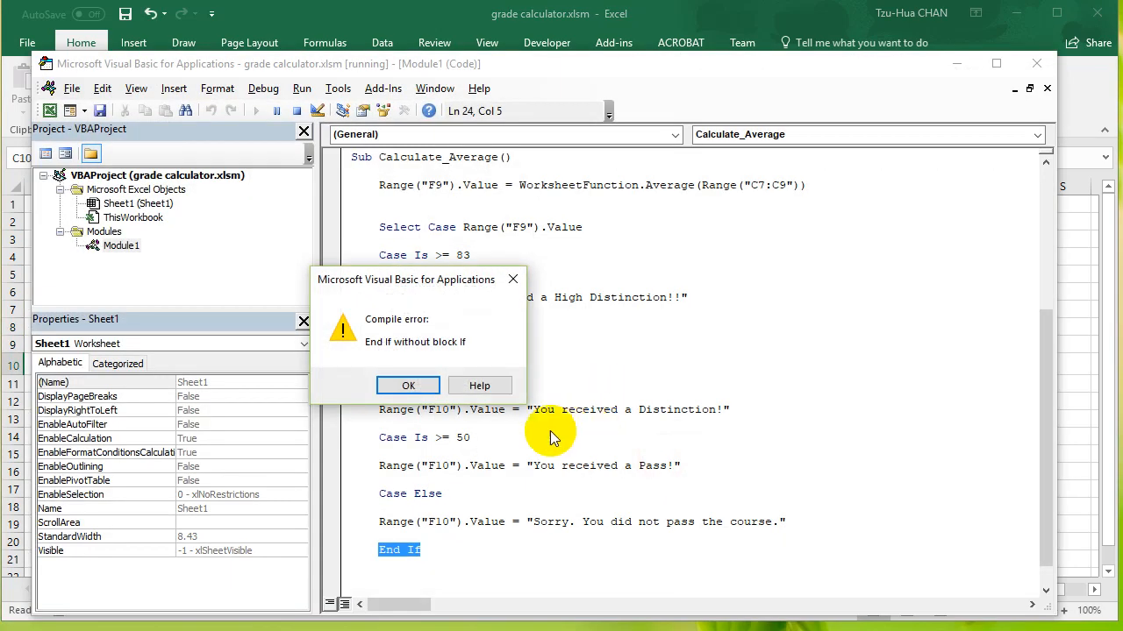
pyautogui.click(407, 386)
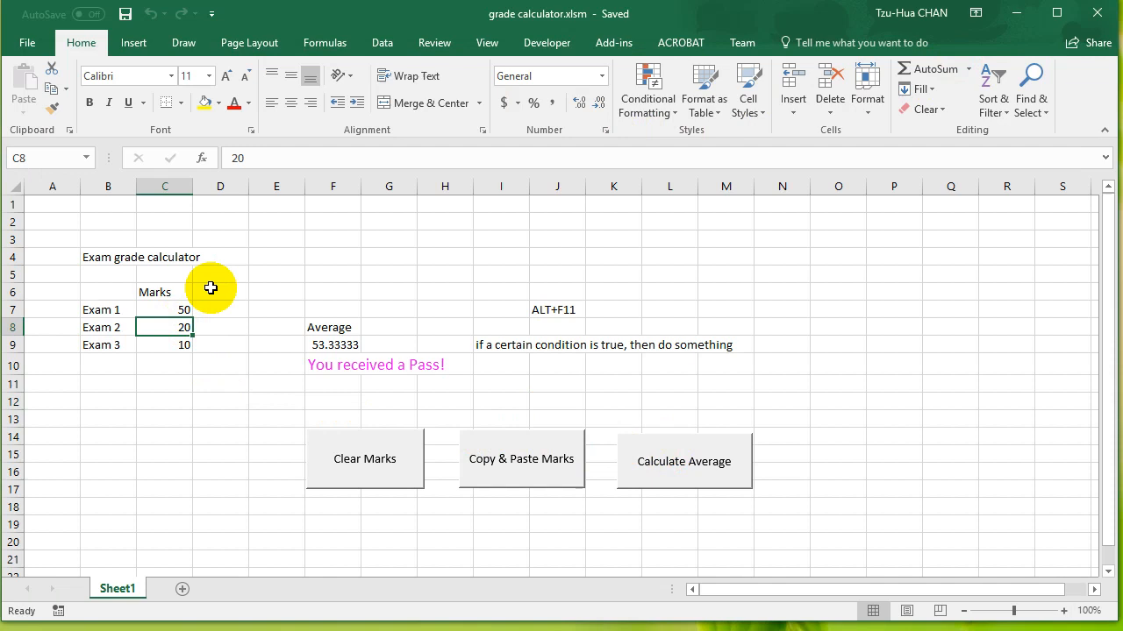
# - Set Exam 2 to 10, then stop the macro paused in break mode with the VBA Reset button
pyautogui.click(684, 463)
pyautogui.write('10')
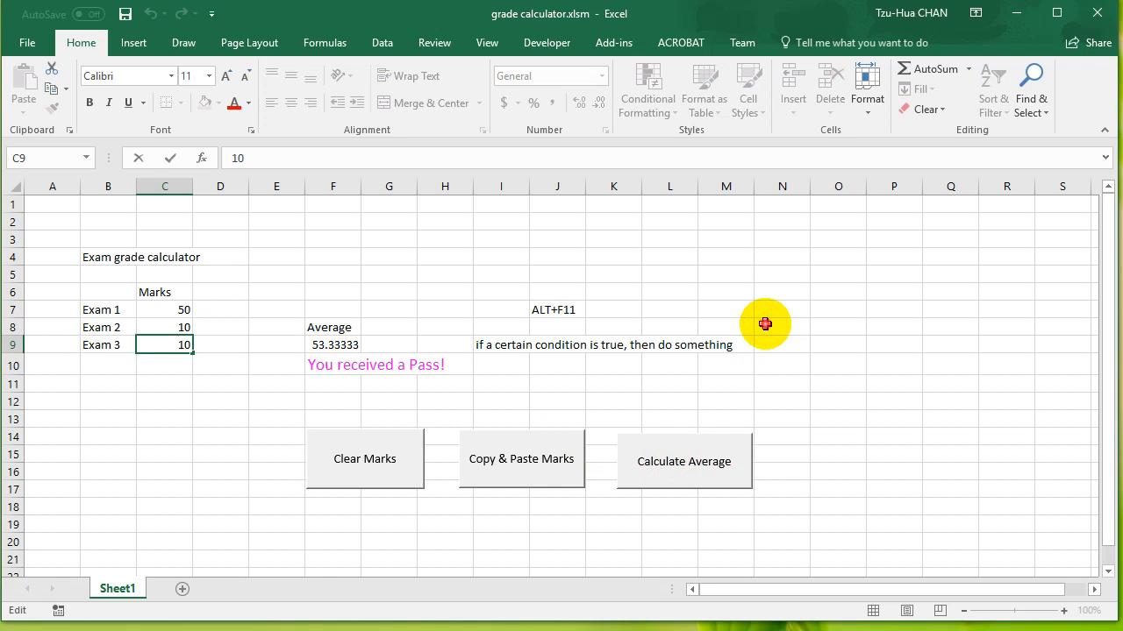
pyautogui.press('alt+f11')
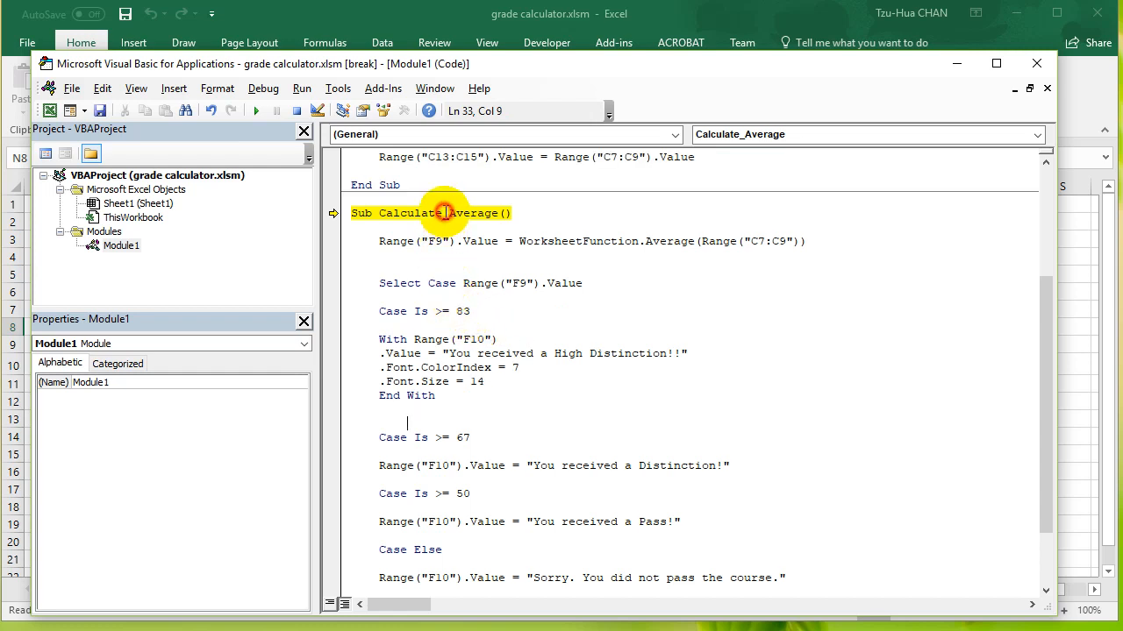
pyautogui.click(302, 111)
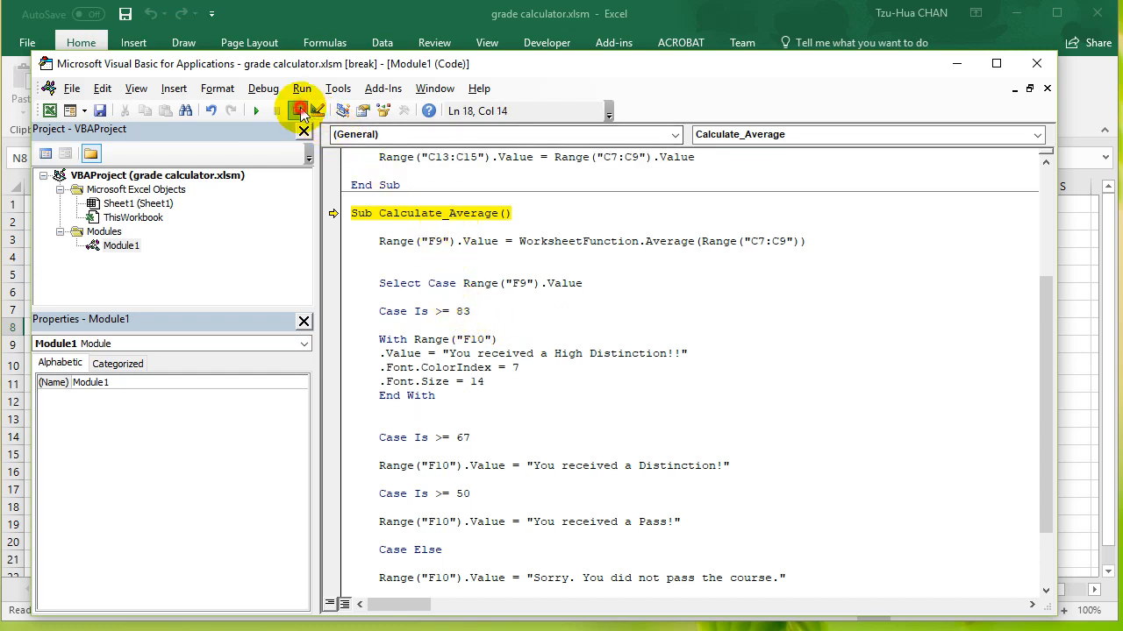
pyautogui.click(301, 108)
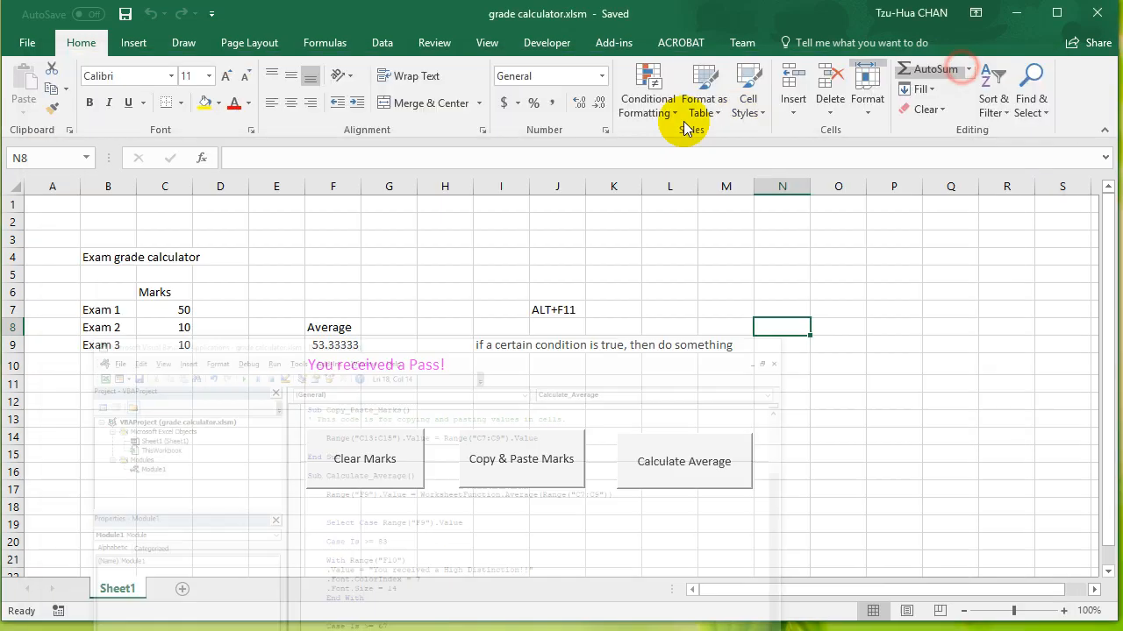
# - Rerun the average with Exam 2 at 15 and again with all 90s giving High Distinction, then reopen the code
pyautogui.click(684, 461)
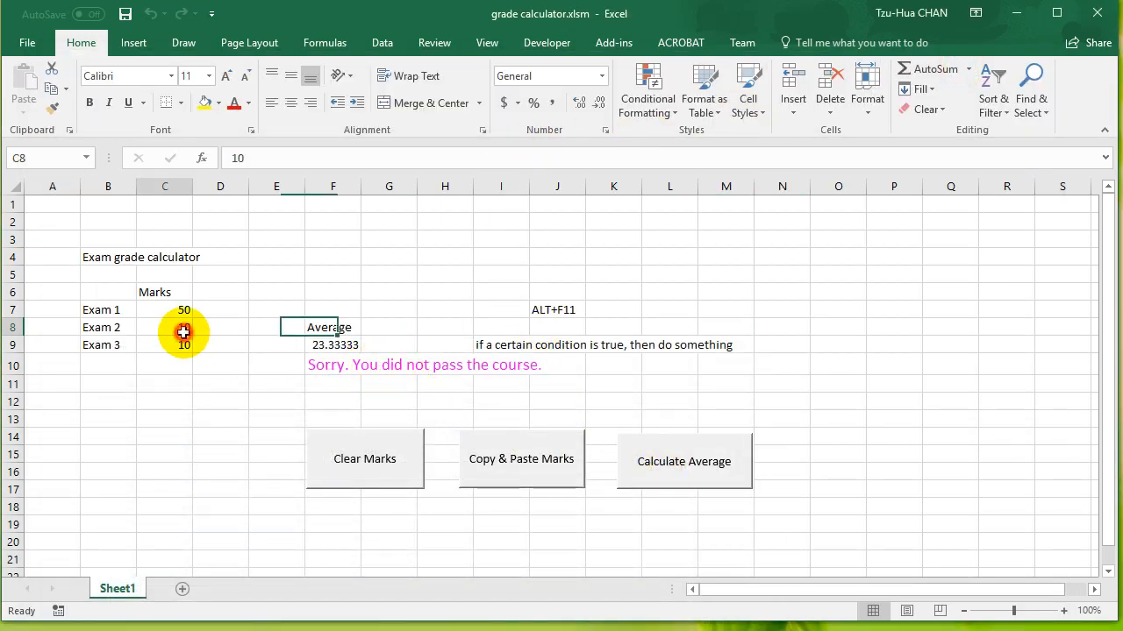
pyautogui.write('15')
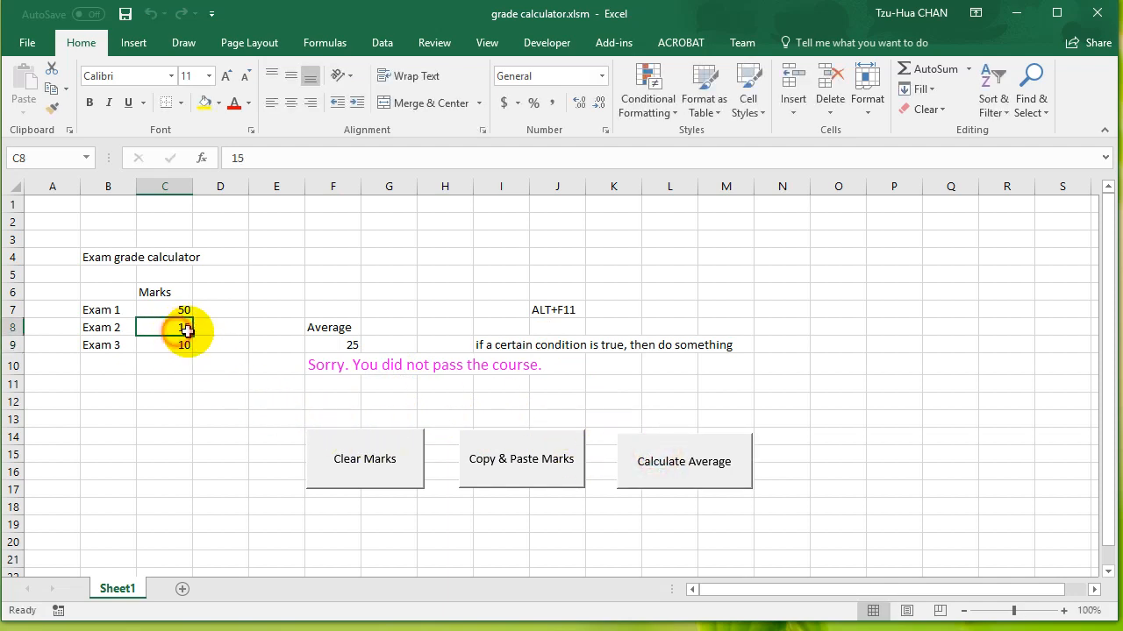
pyautogui.click(684, 460)
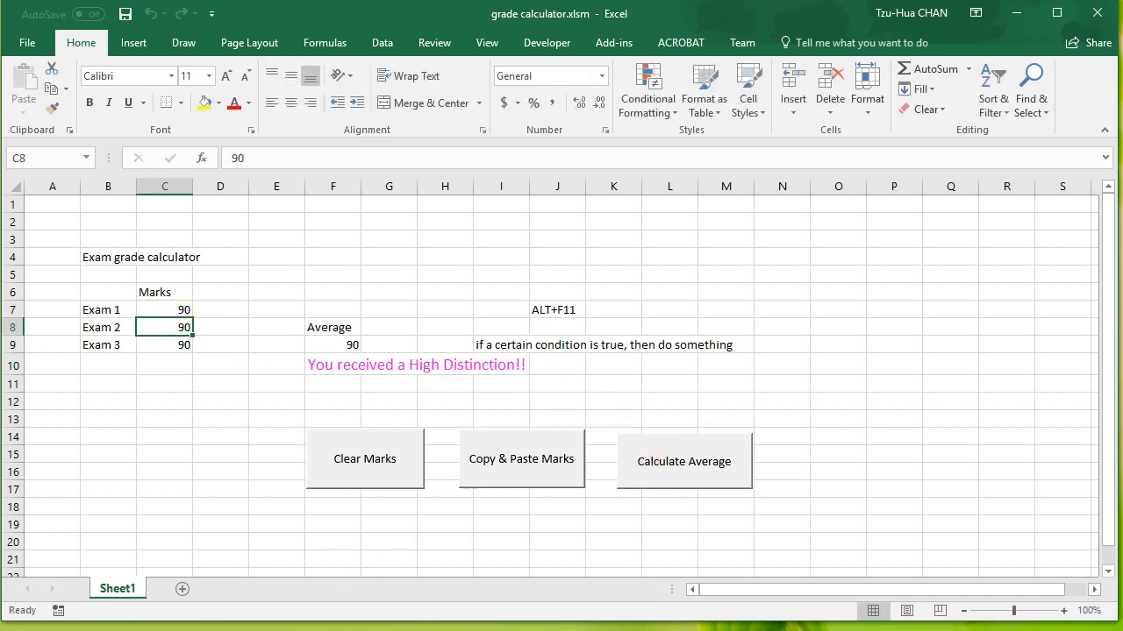
pyautogui.press('alt+f11')
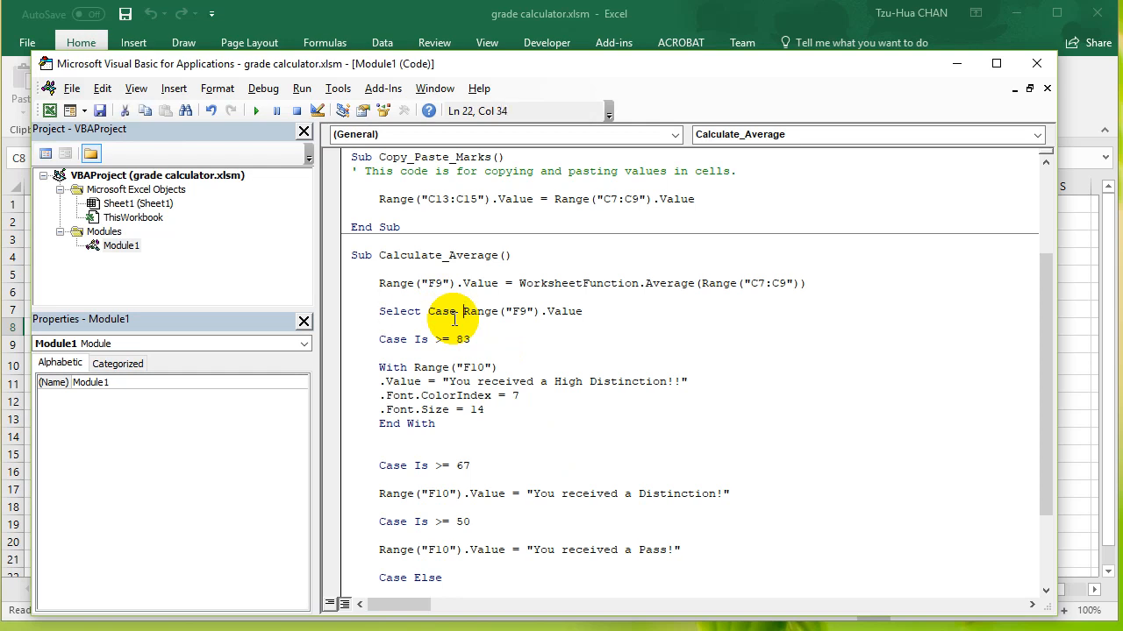
# - Indent the Case Is 83 line and its With block inside Select Case and close it with End Select
pyautogui.doubleClick(523, 312)
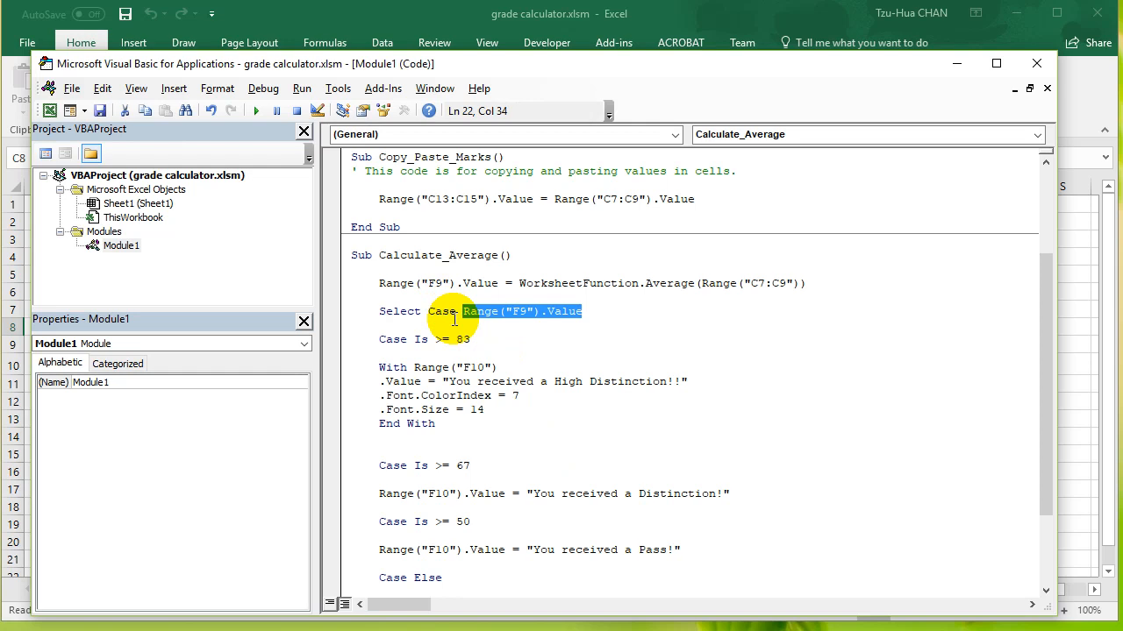
pyautogui.click(379, 340)
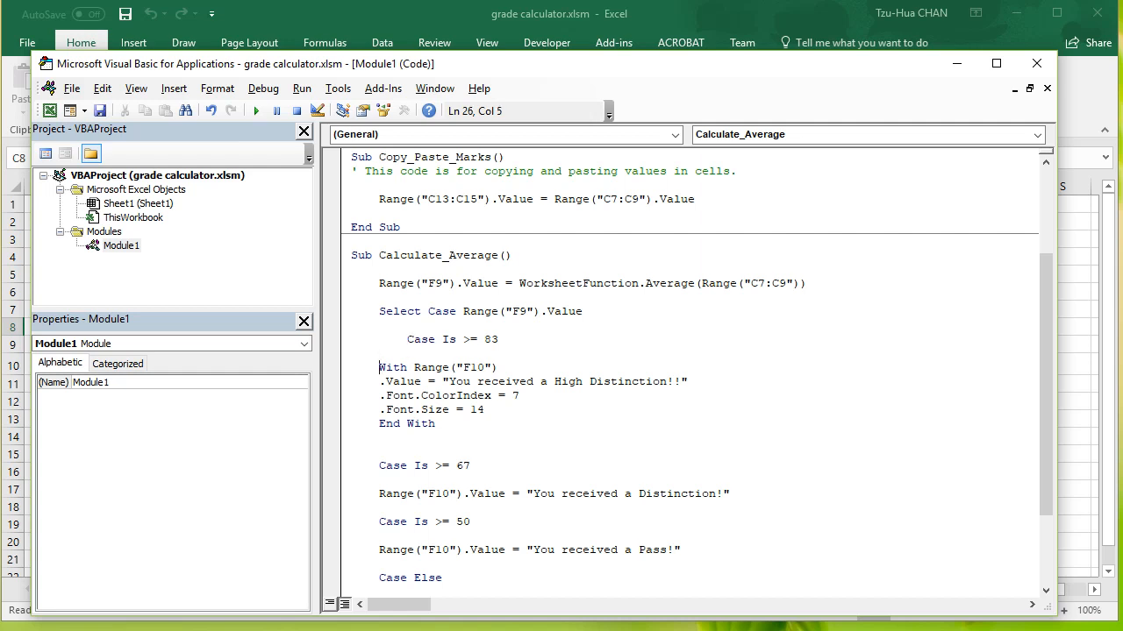
pyautogui.moveTo(379, 366); pyautogui.dragTo(465, 423)
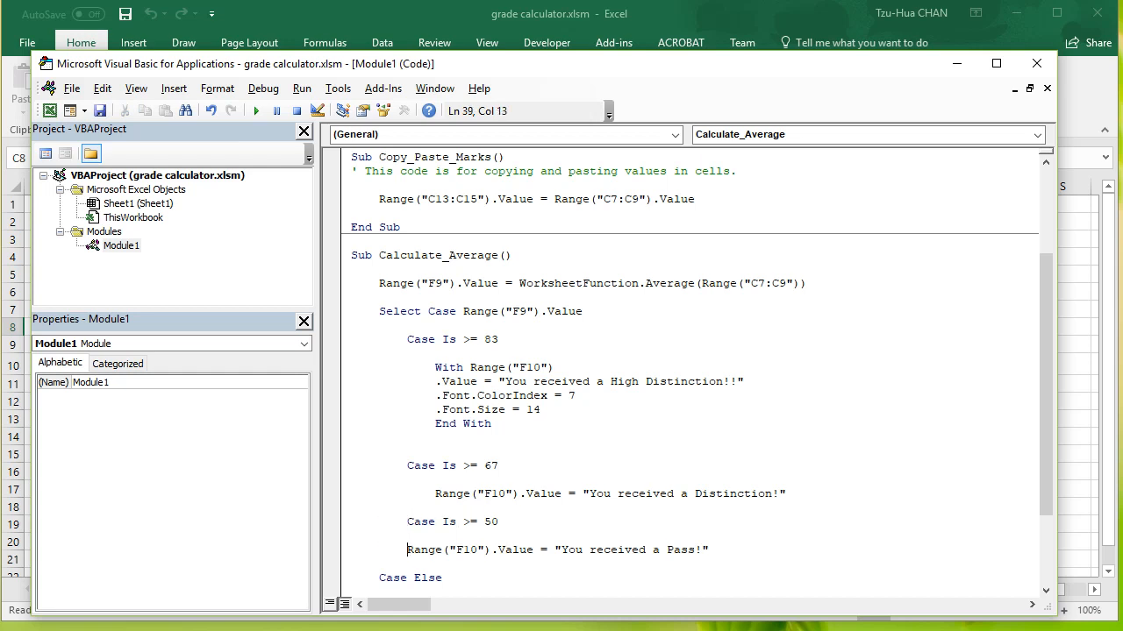
pyautogui.scroll(-3)
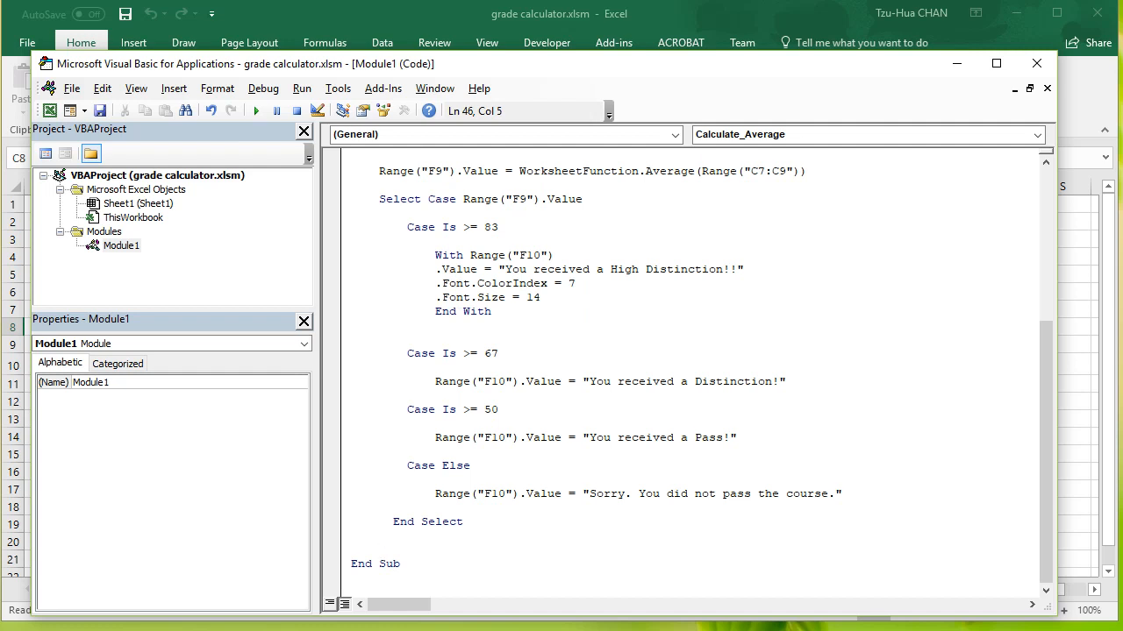
pyautogui.click(379, 536)
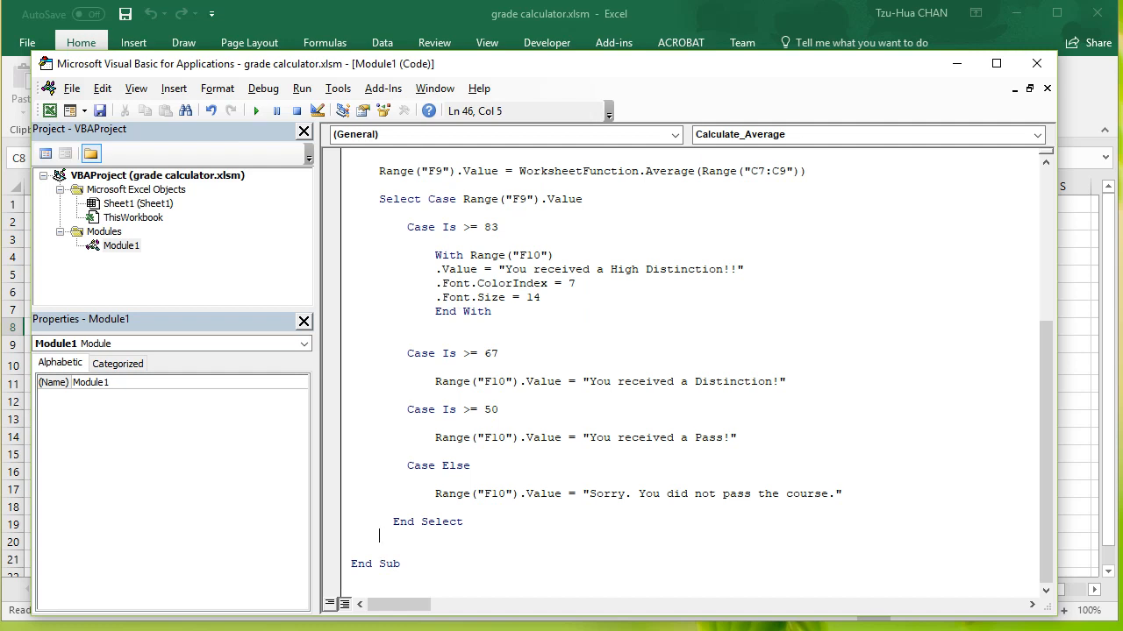